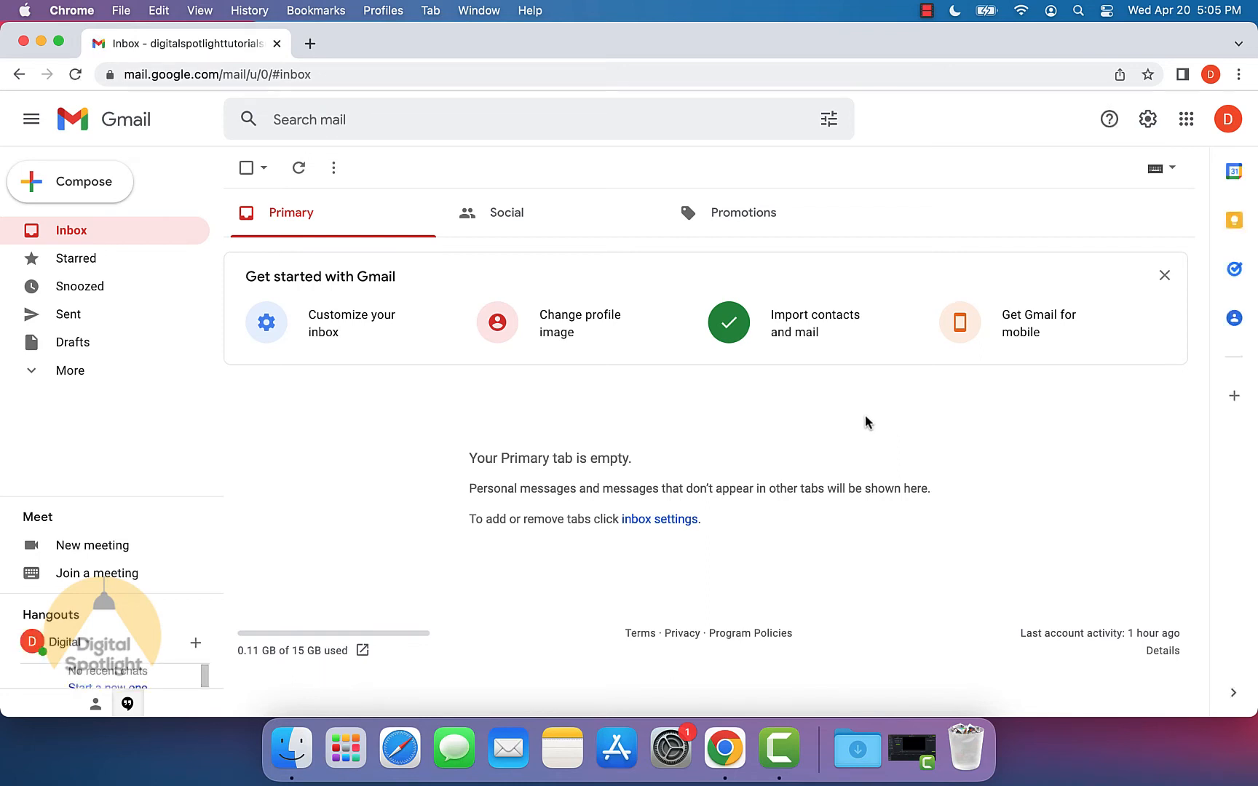
mouse_move(553, 213)
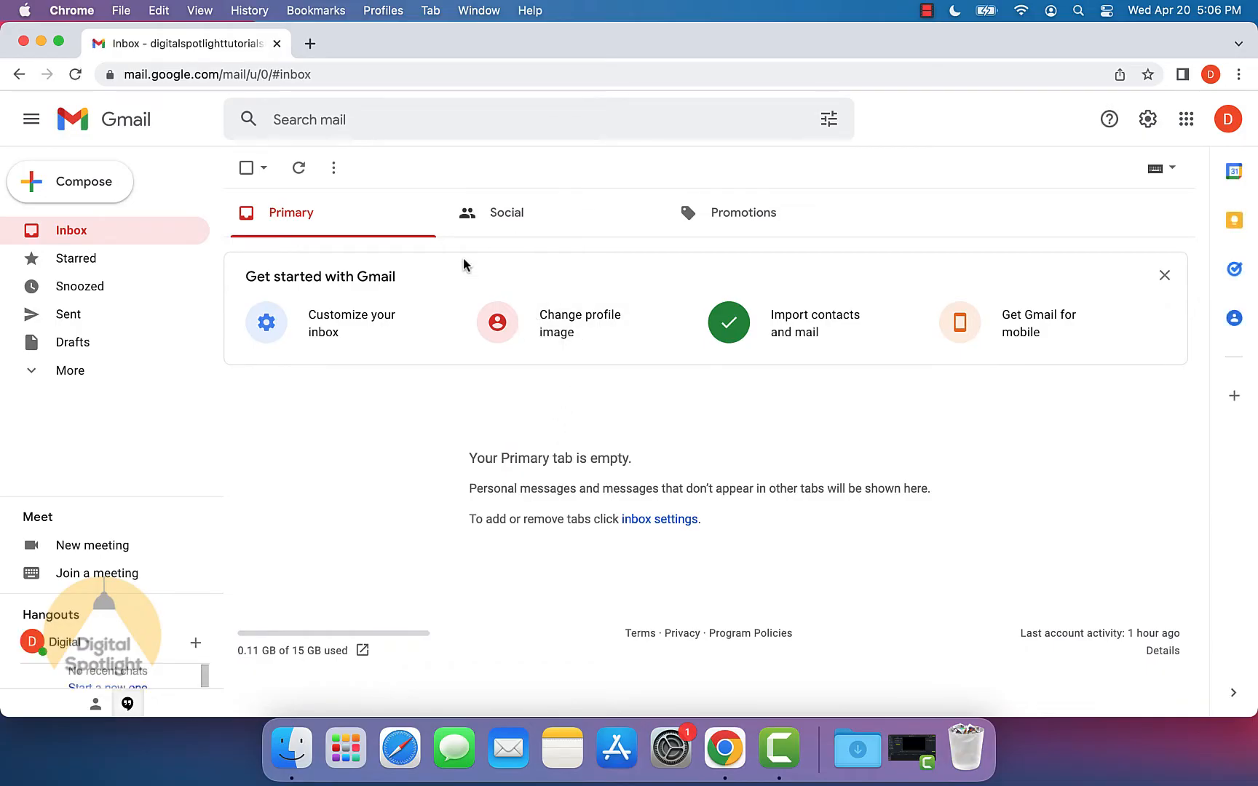
mouse_move(529, 395)
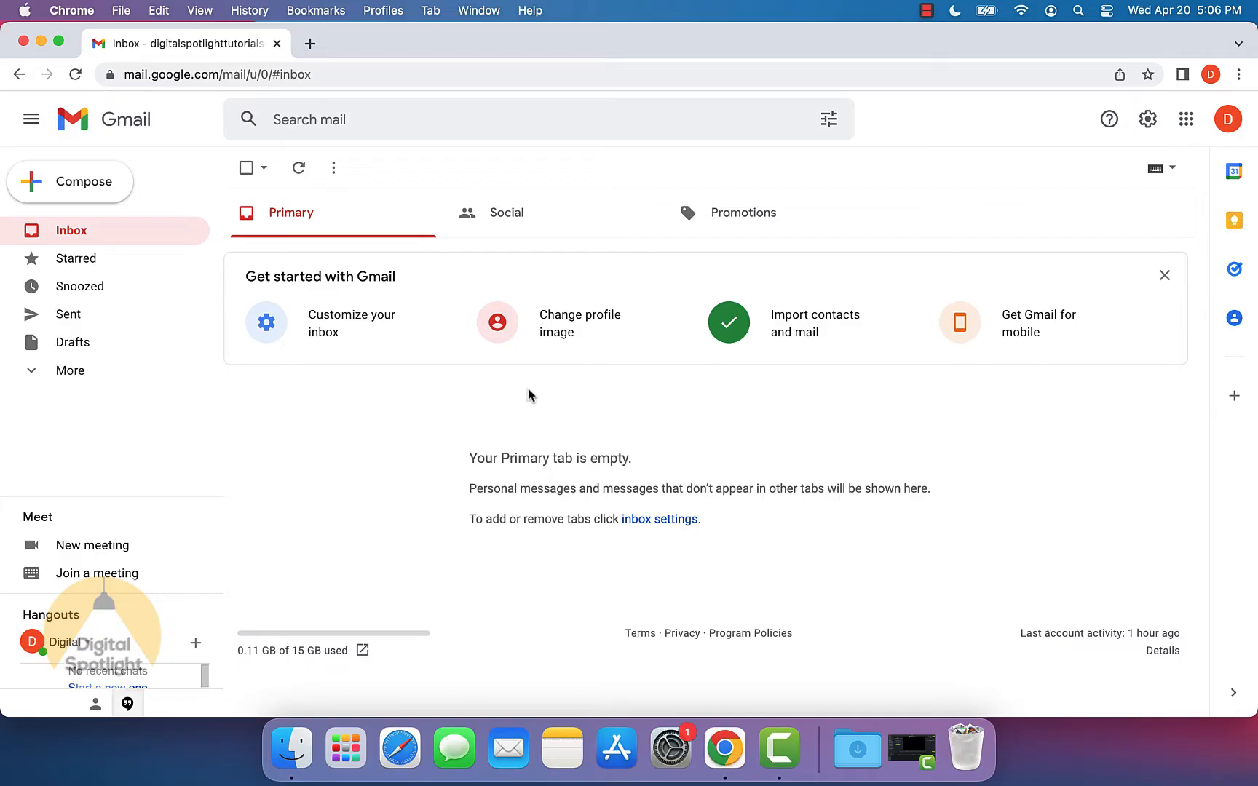
mouse_move(367, 323)
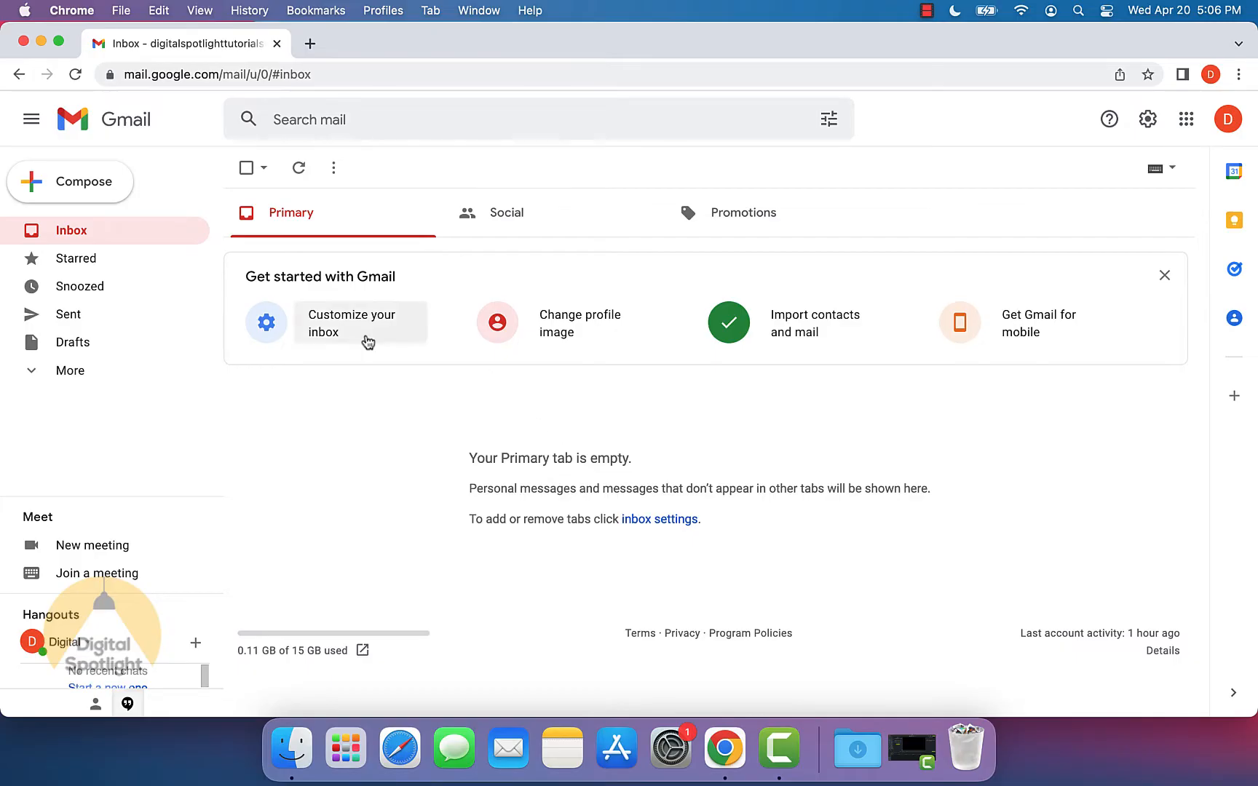
mouse_move(83, 193)
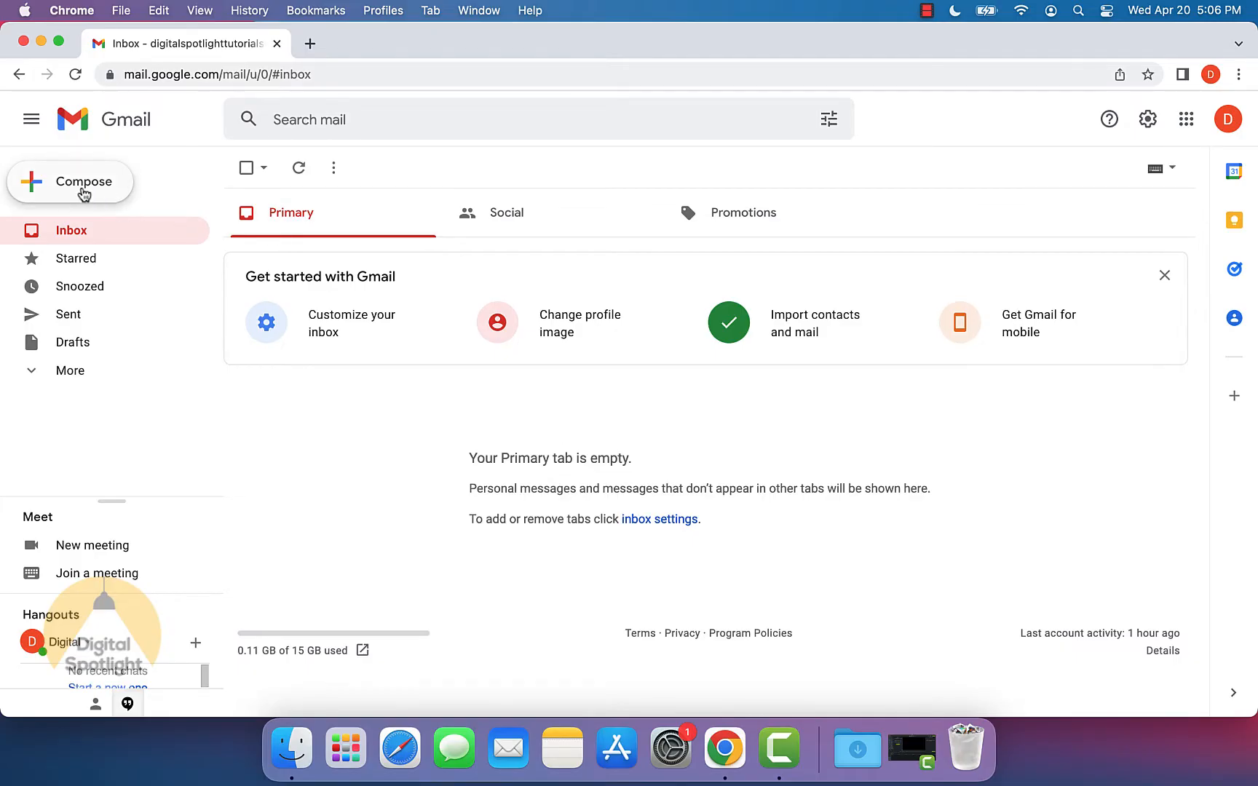
Compose a new email and enter 'di' in the To field to suggest Digital Spotlight
left_click(80, 182)
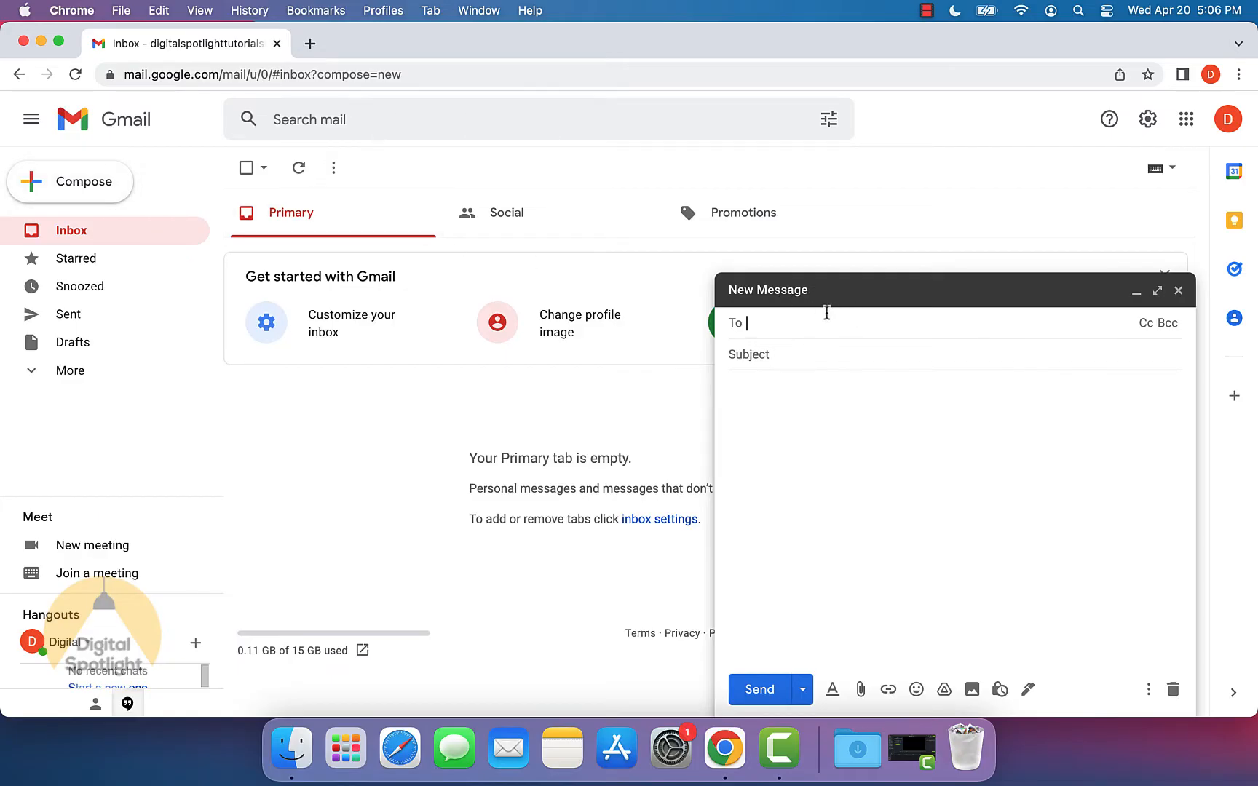
mouse_move(760, 331)
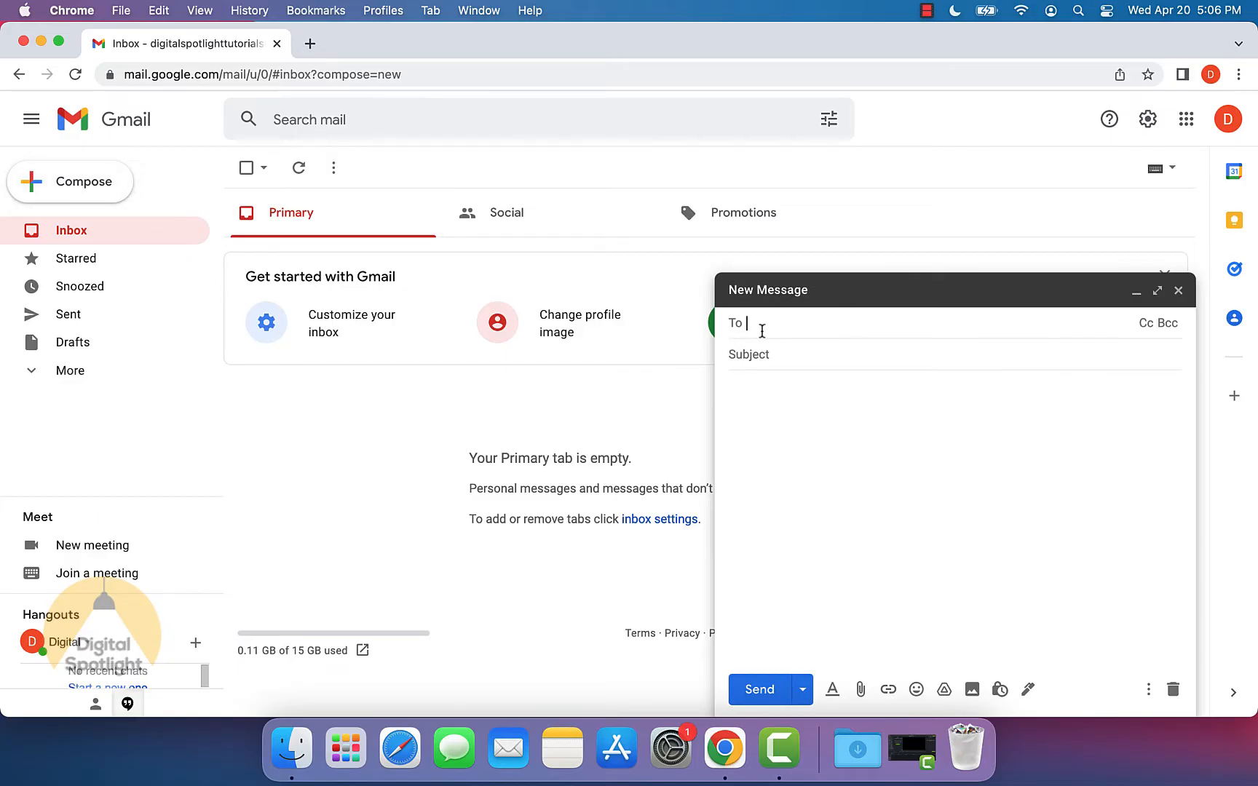
mouse_move(799, 329)
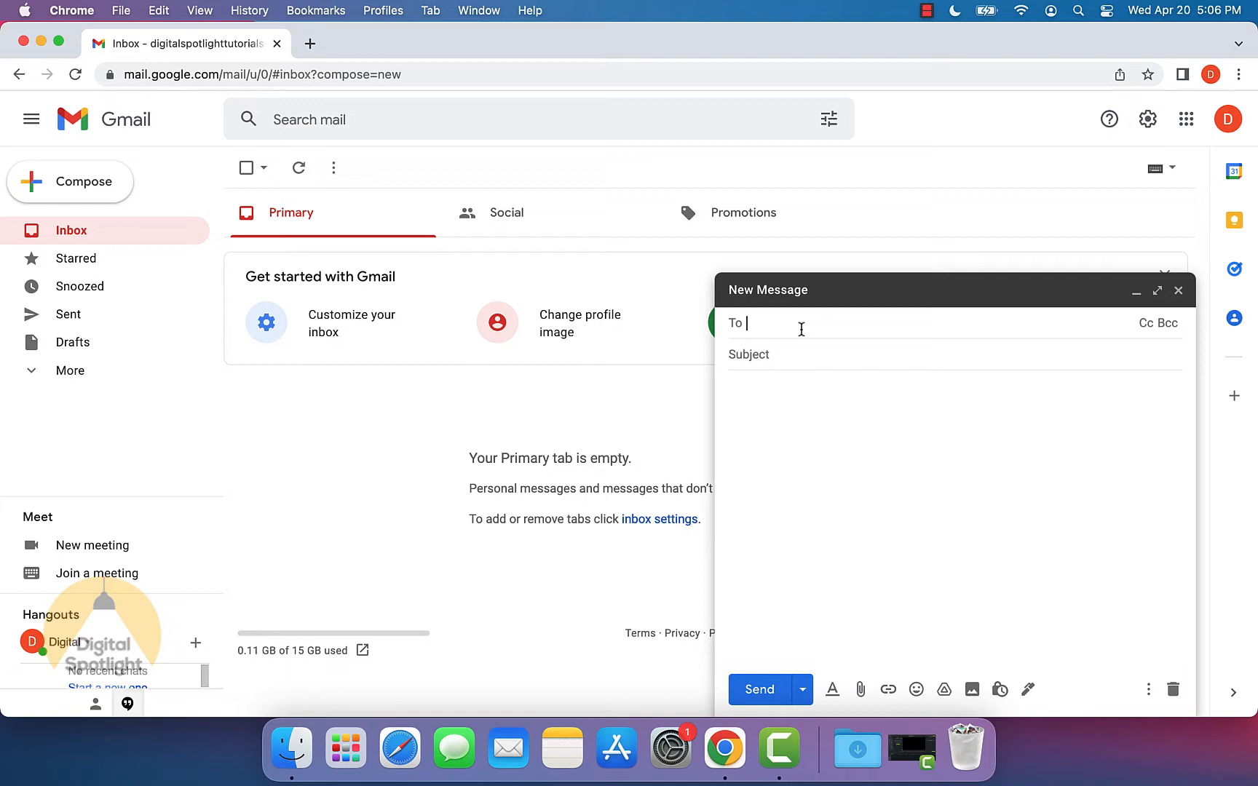
type("di")
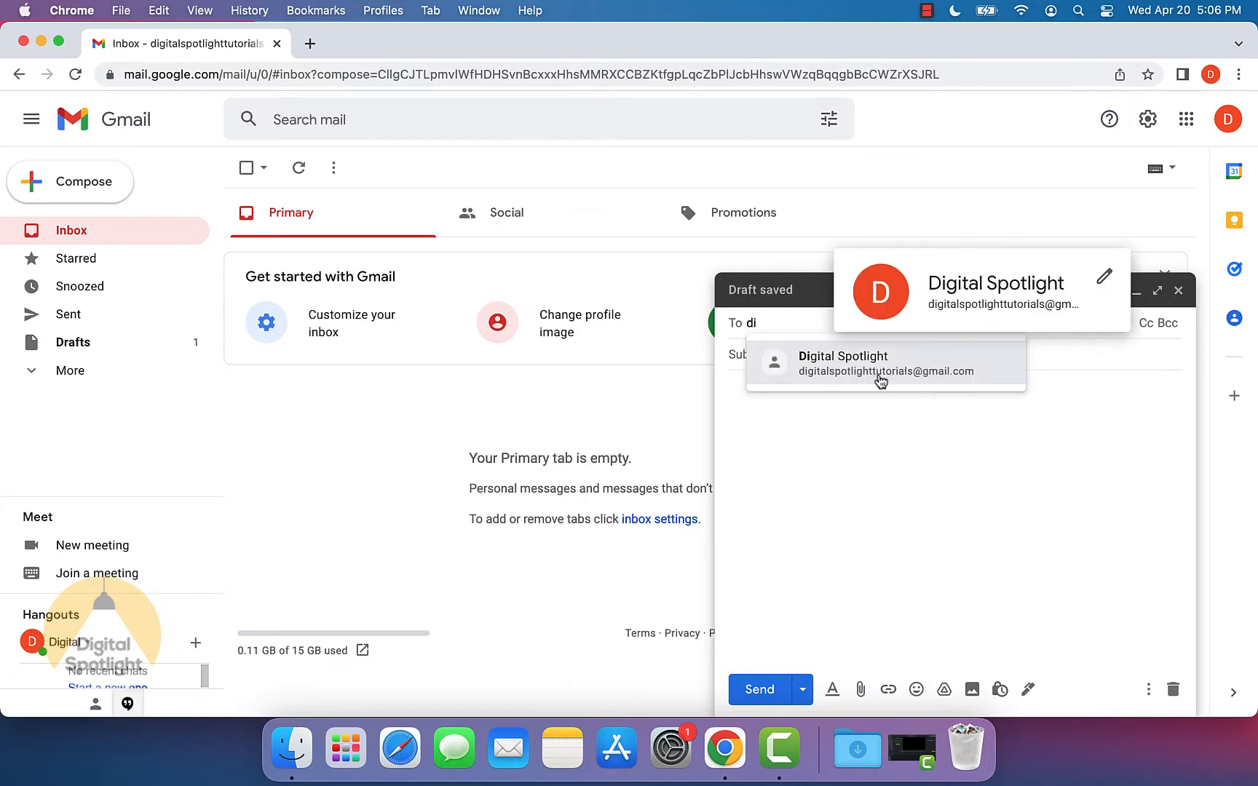
mouse_move(939, 415)
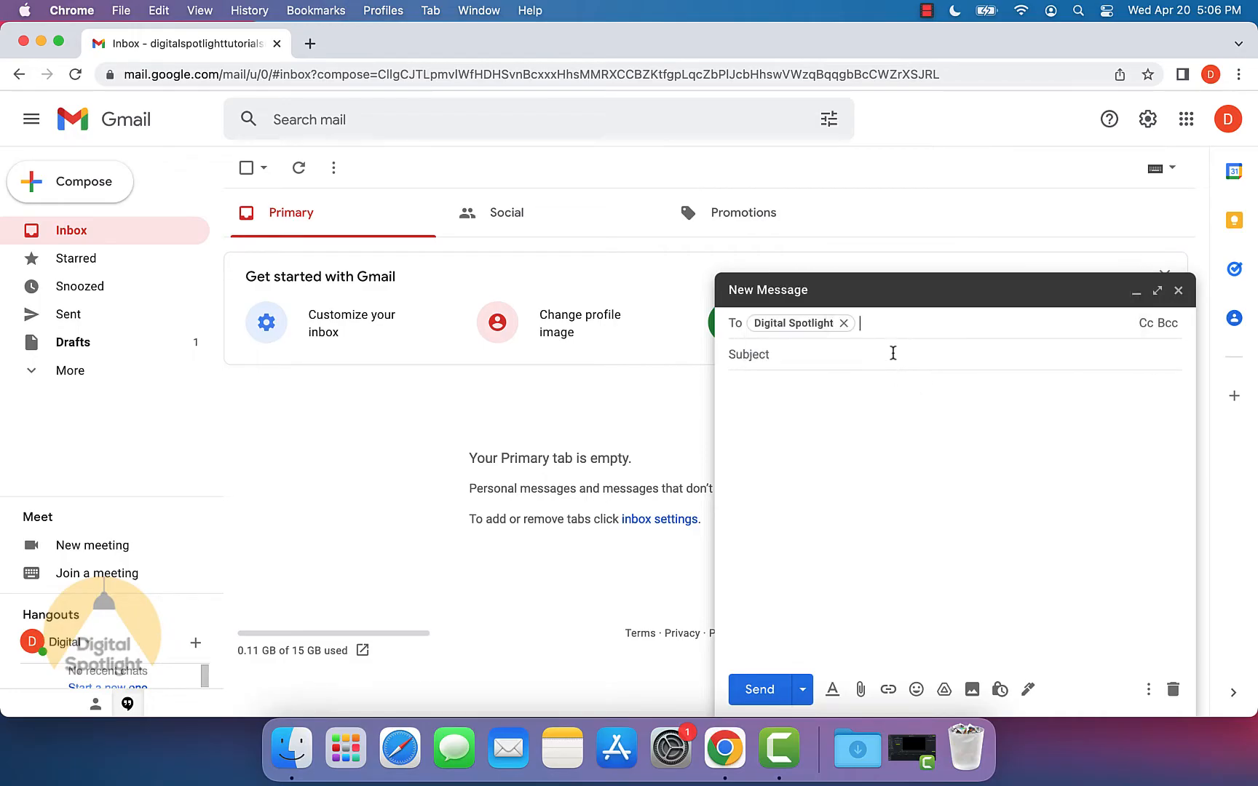
Enter the subject 'Attached Photo'
left_click(802, 355)
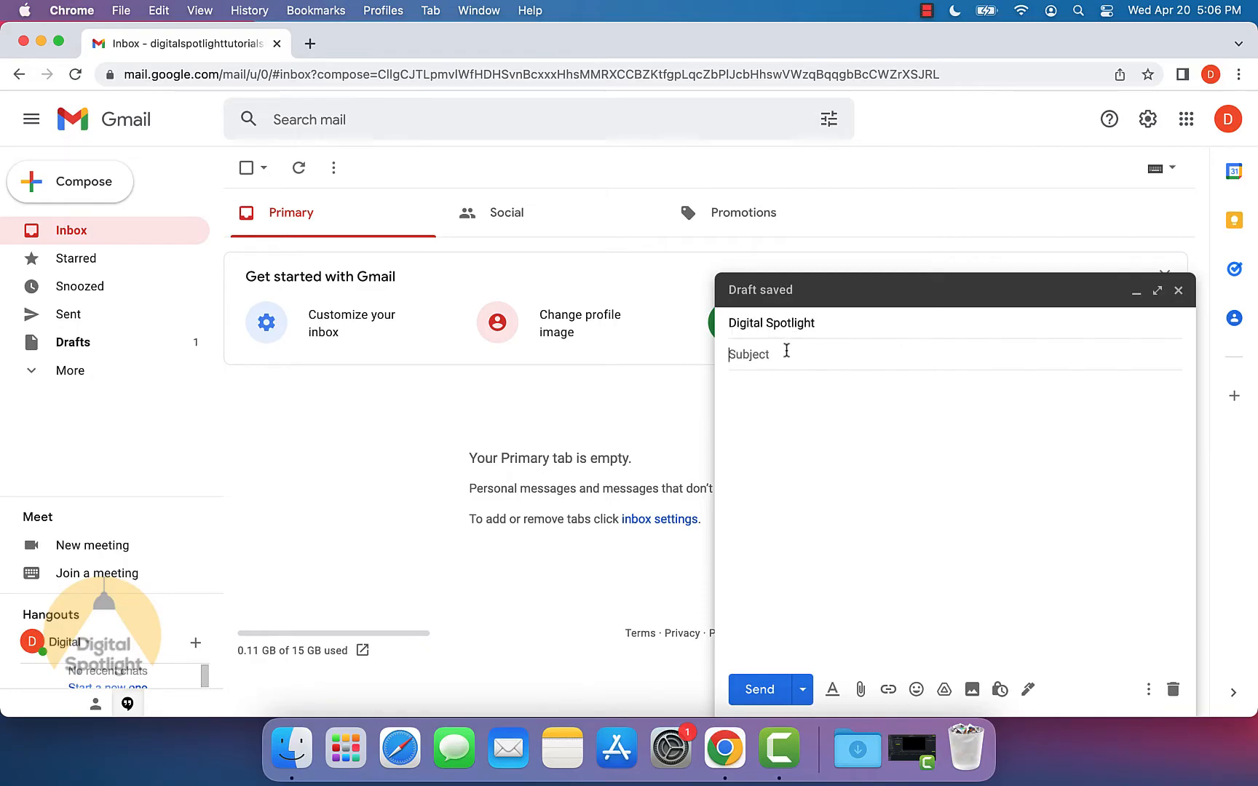
type("A")
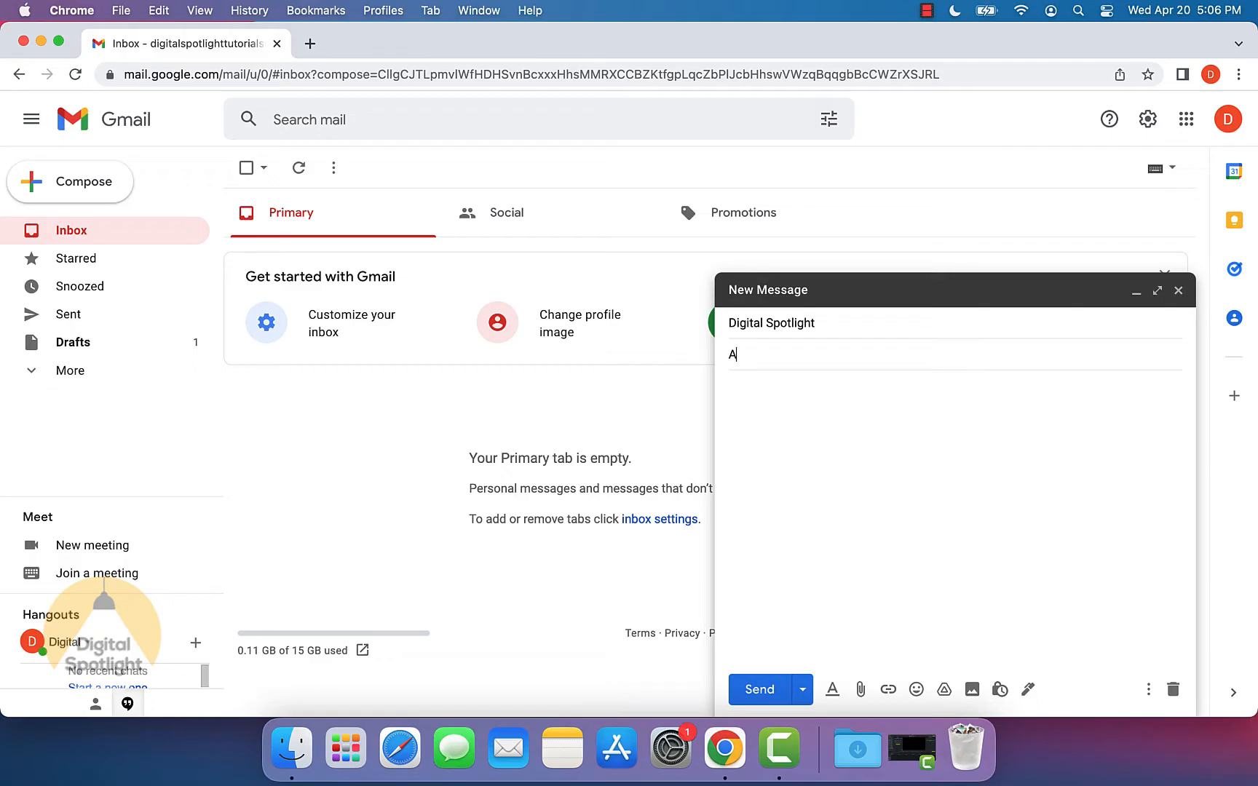
type("ttached Photo")
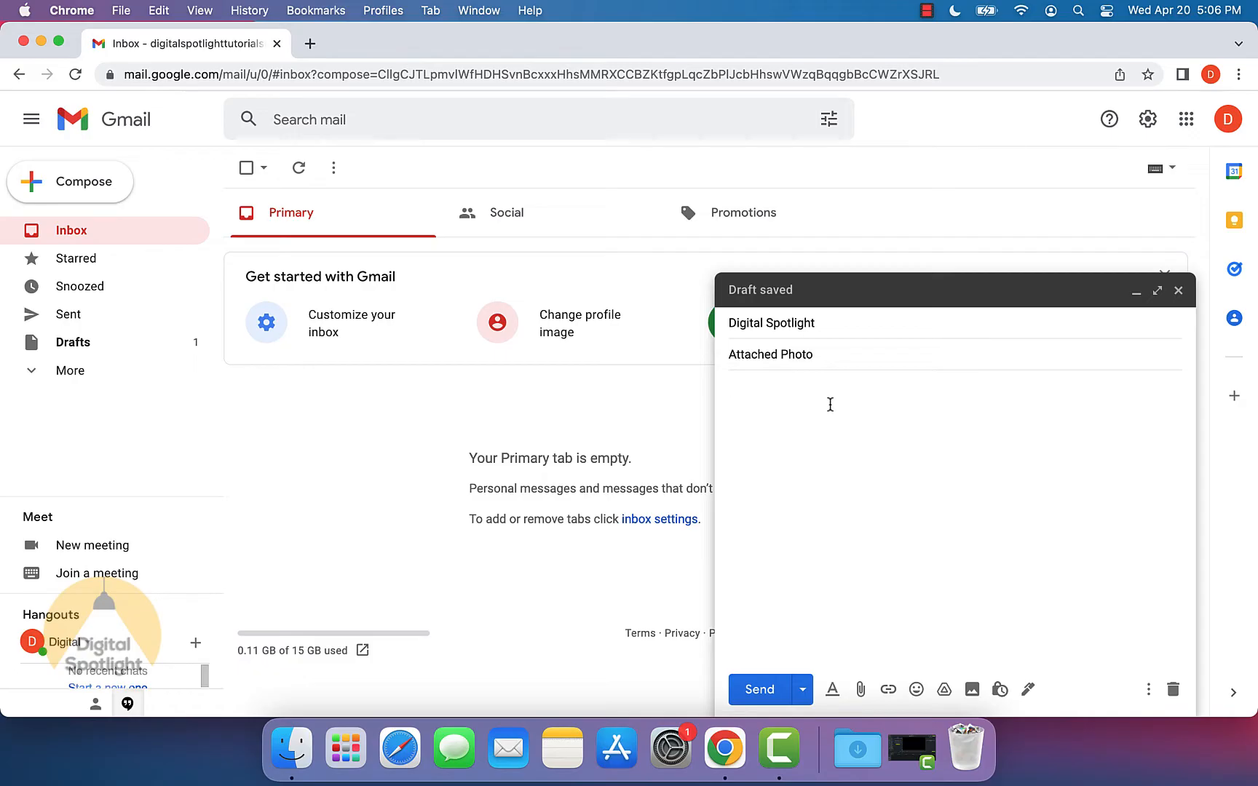
Write the body greeting 'Hello,' with a line about liking to see this photo
type("H")
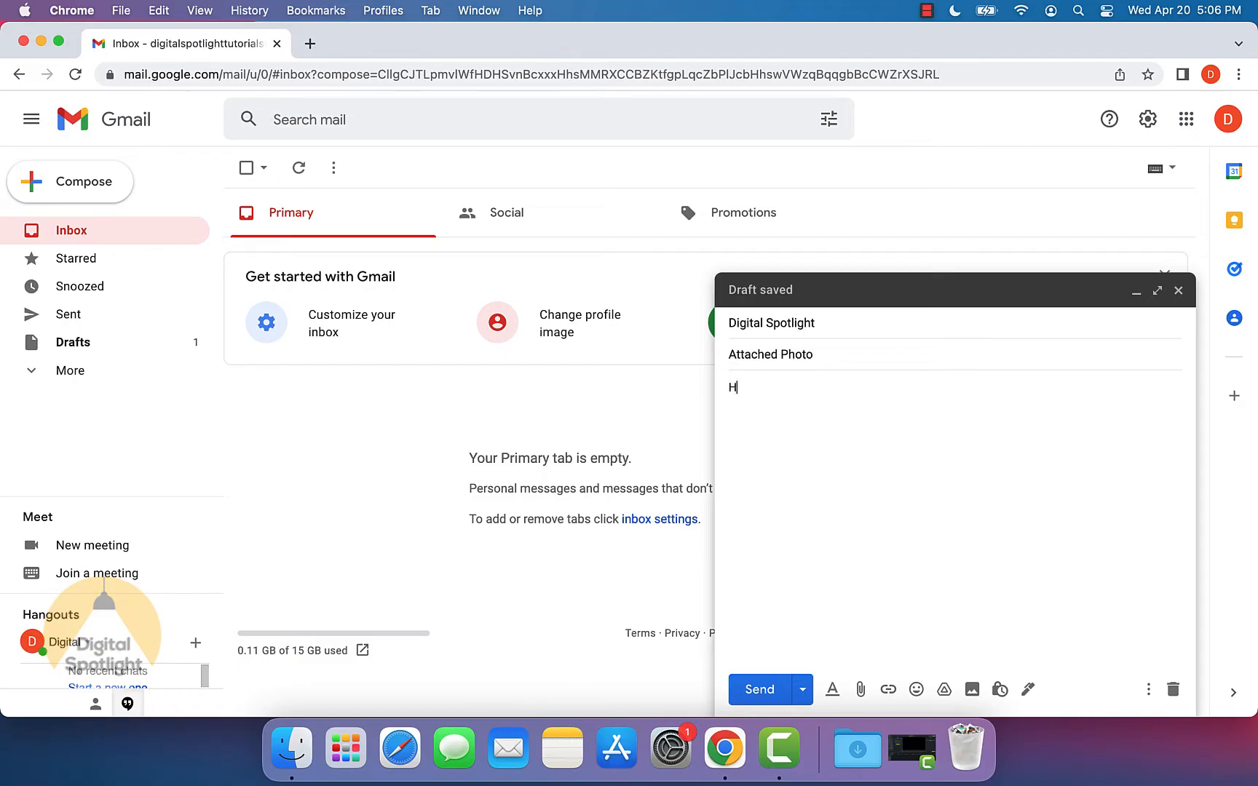
type("ello,")
type("I thought you would")
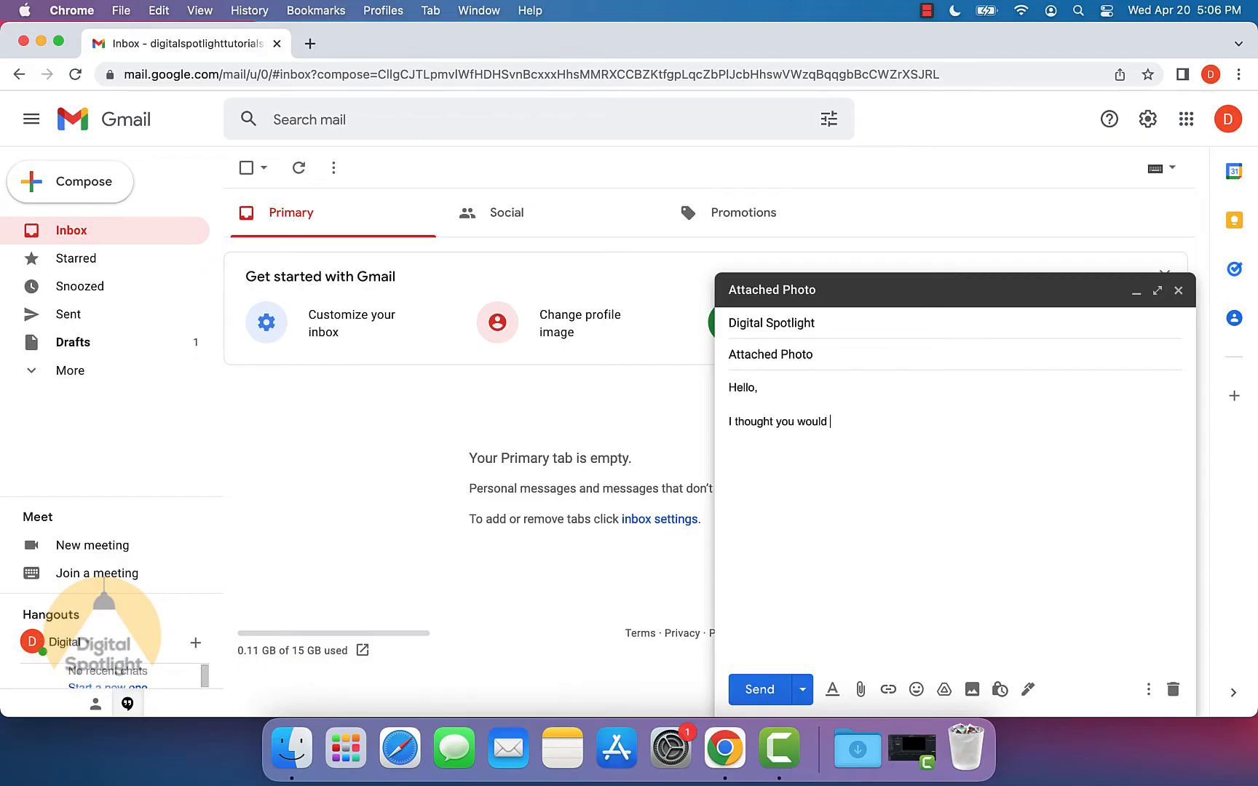
type("like to see this attached photo")
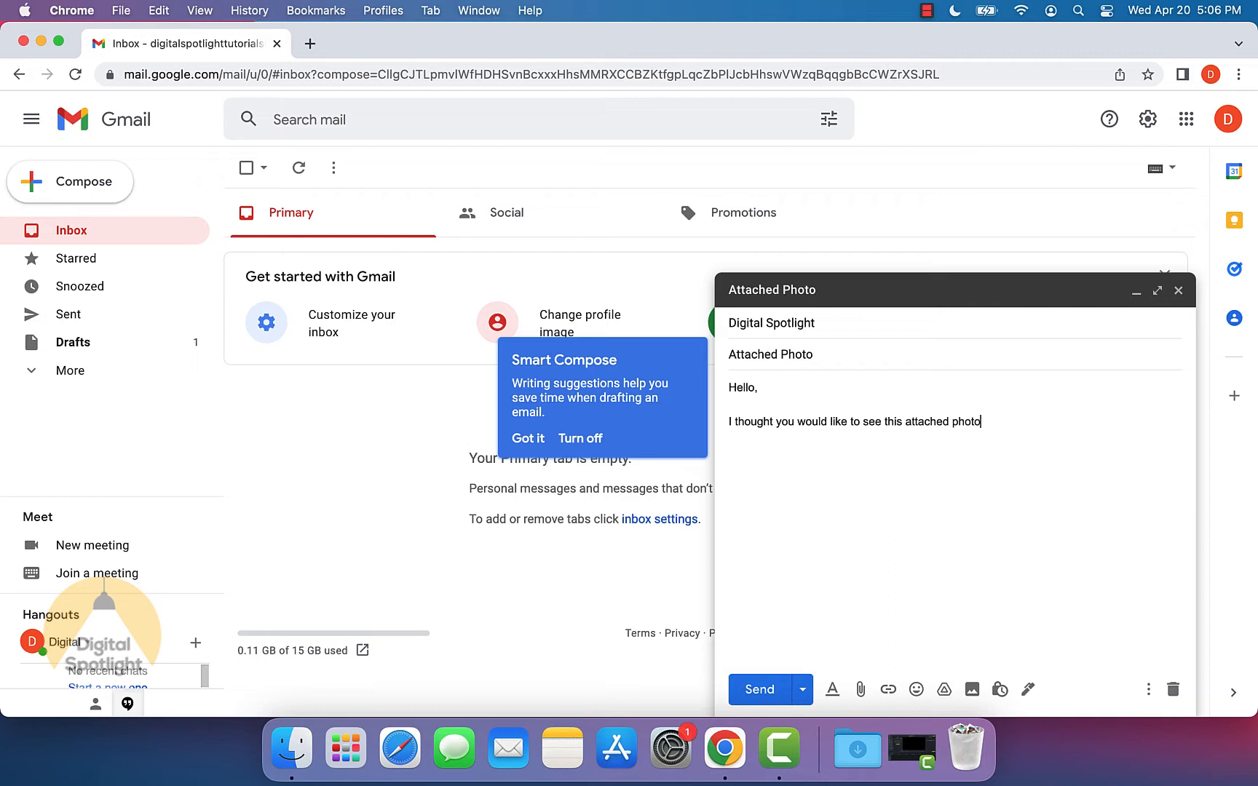
type(".")
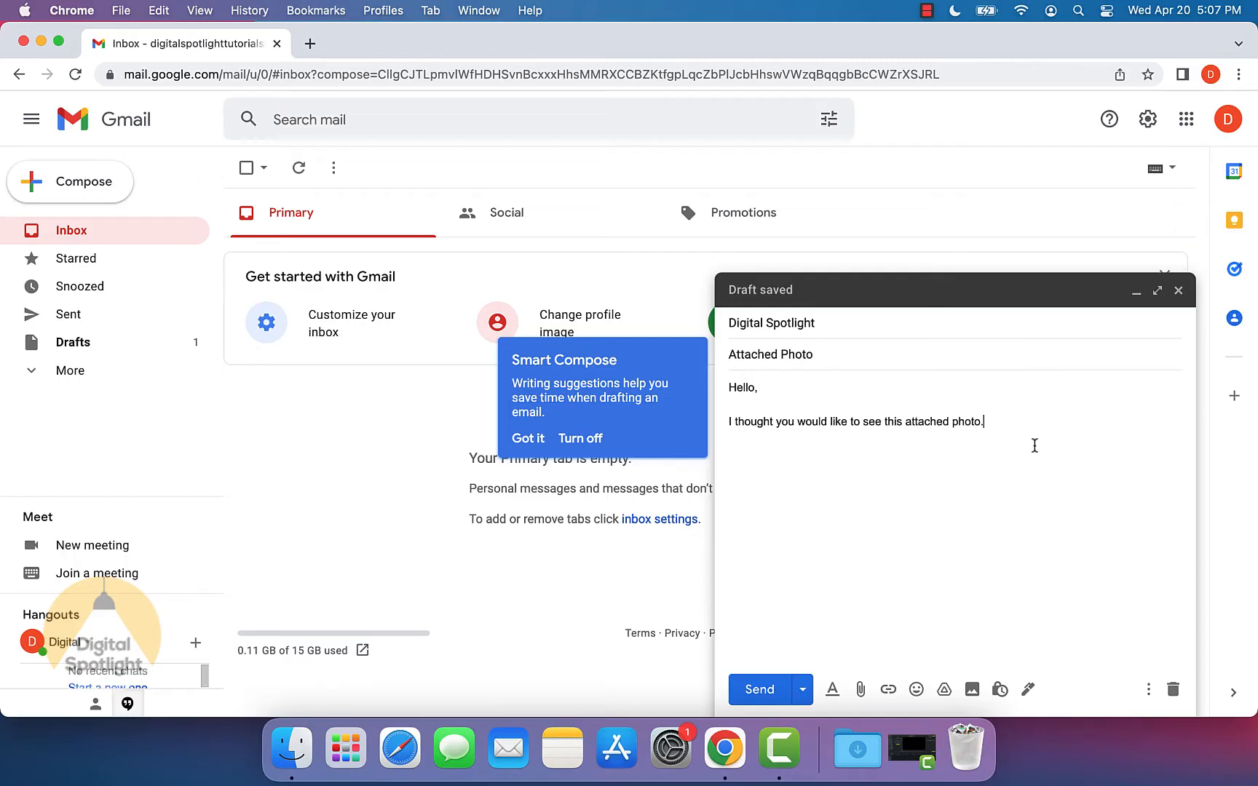
mouse_move(963, 536)
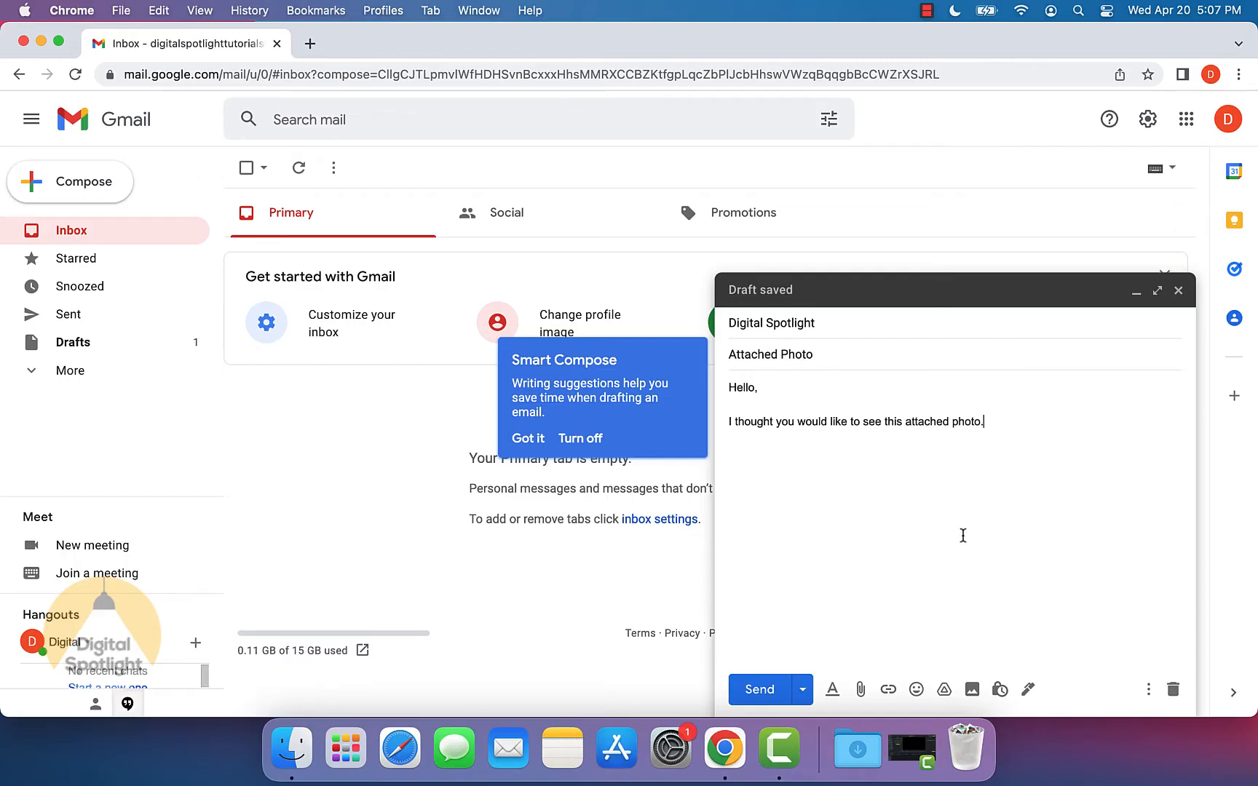
mouse_move(861, 689)
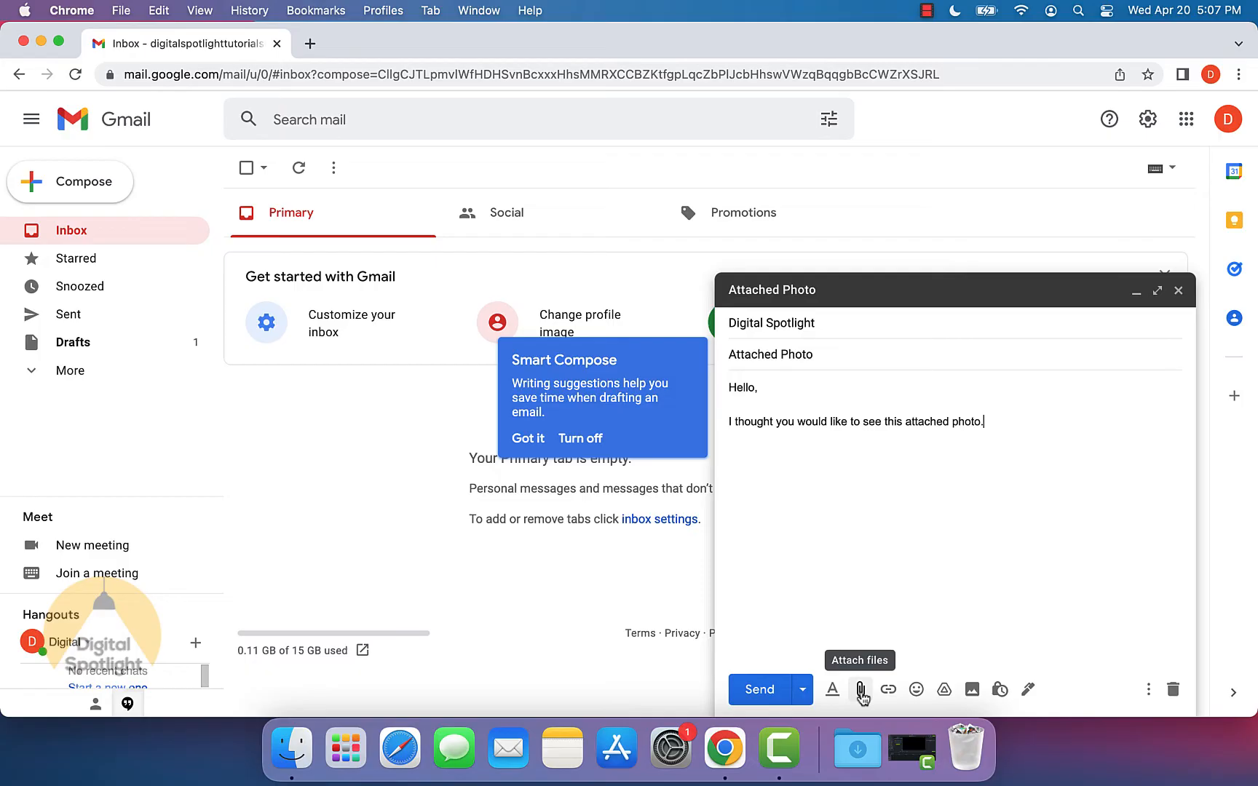
Attach cat photo.png from the Desktop to the draft
left_click(860, 688)
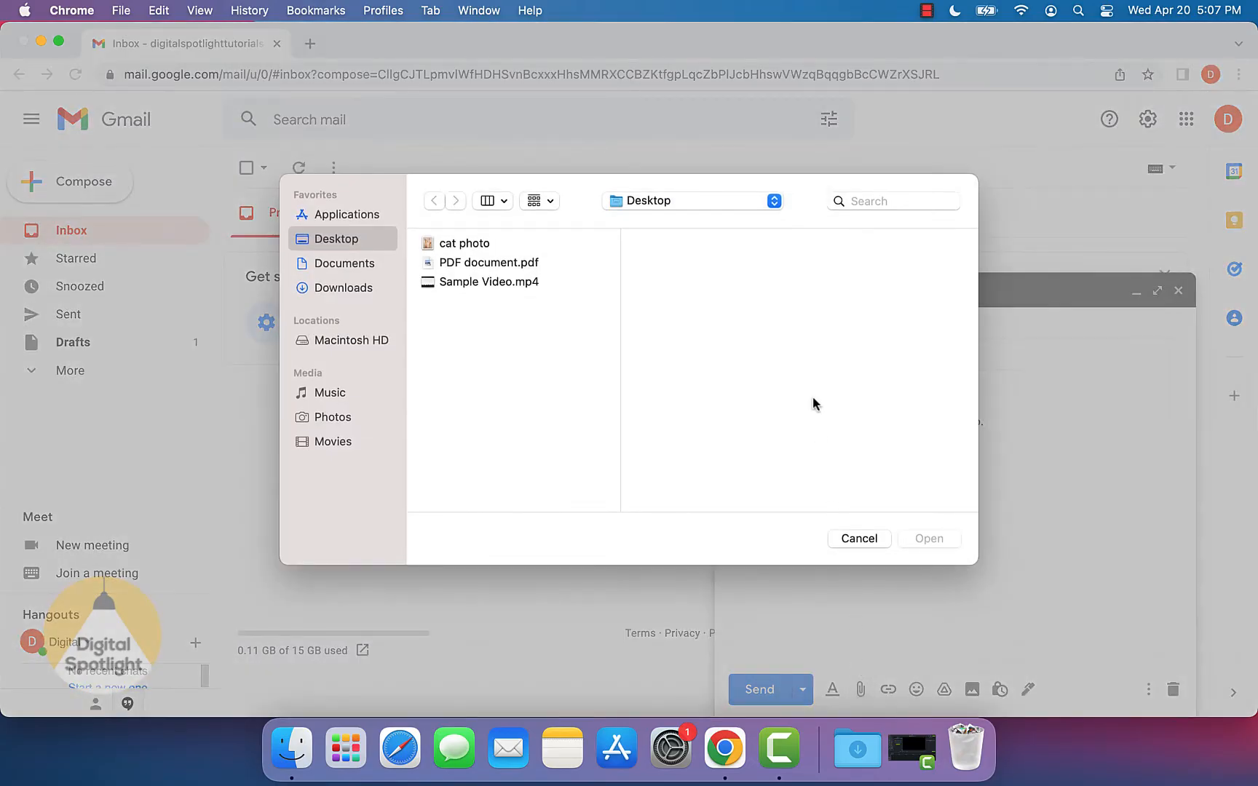
mouse_move(596, 386)
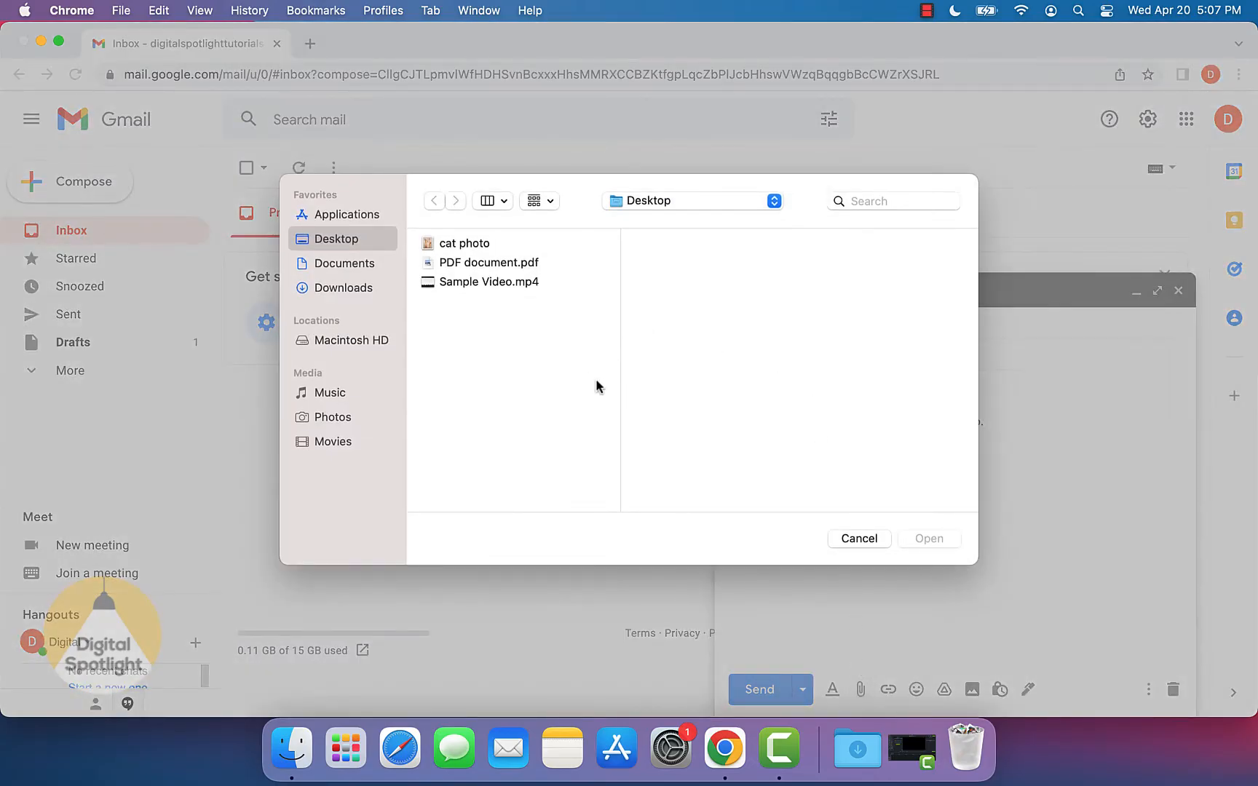
mouse_move(439, 313)
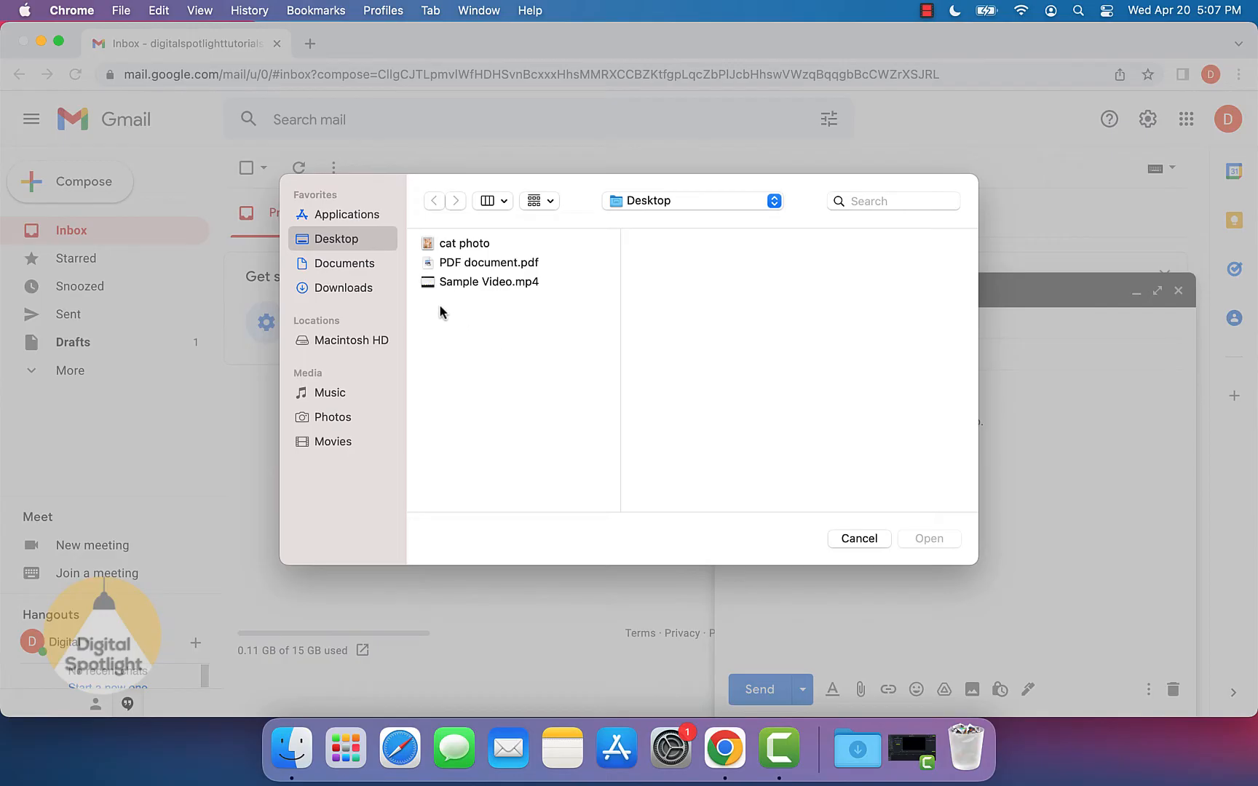
mouse_move(328, 242)
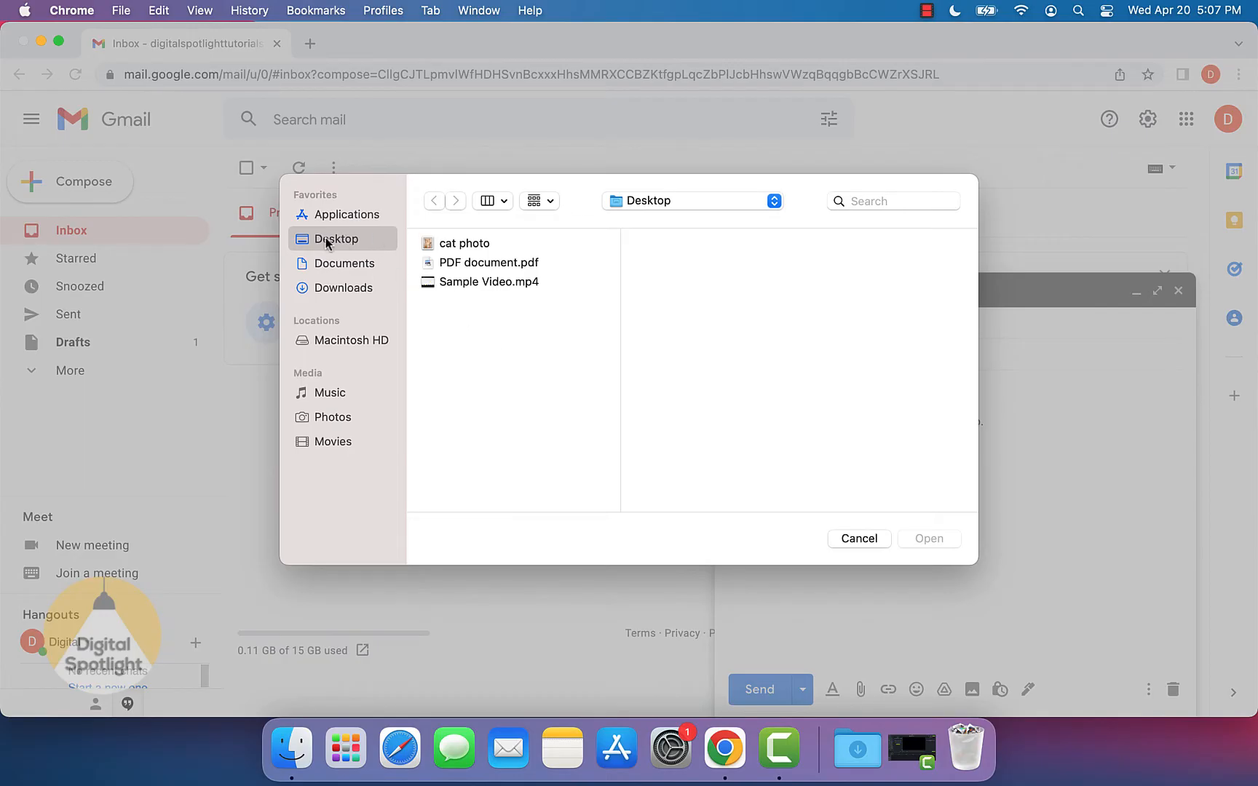
mouse_move(430, 249)
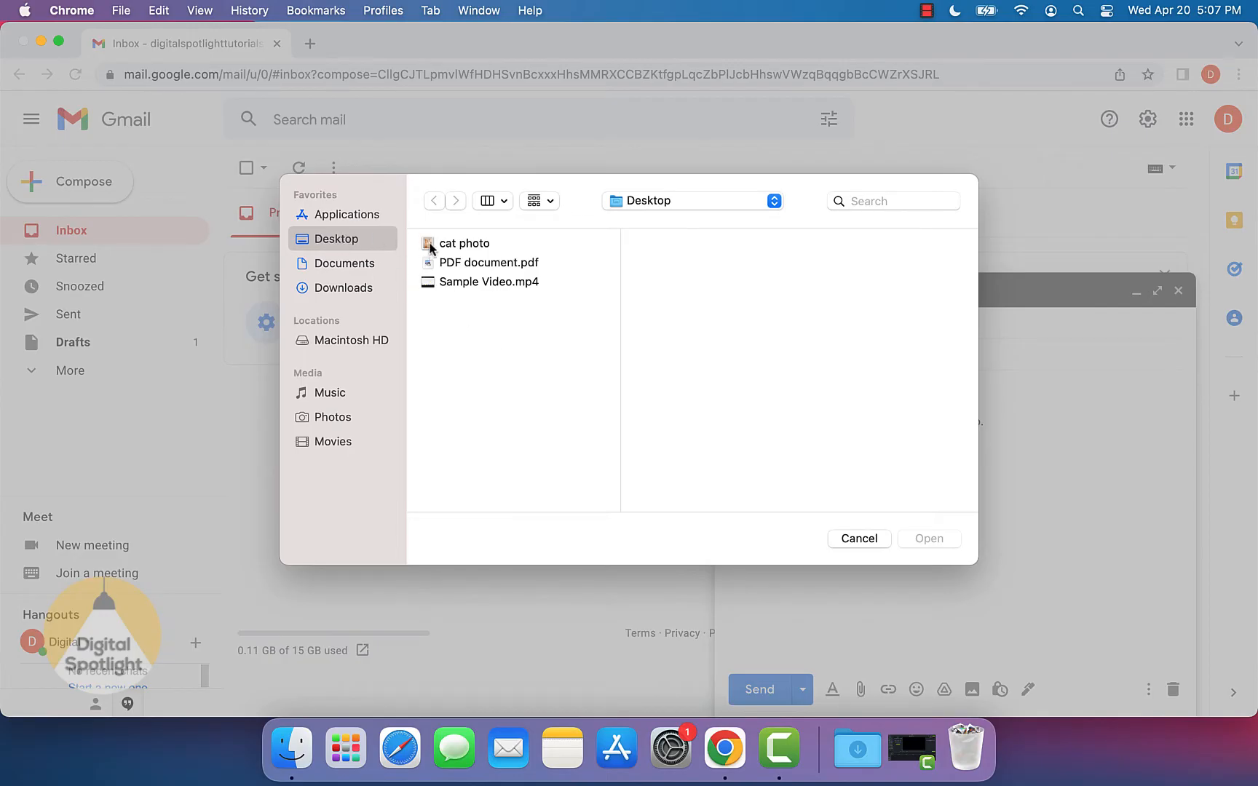
mouse_move(486, 246)
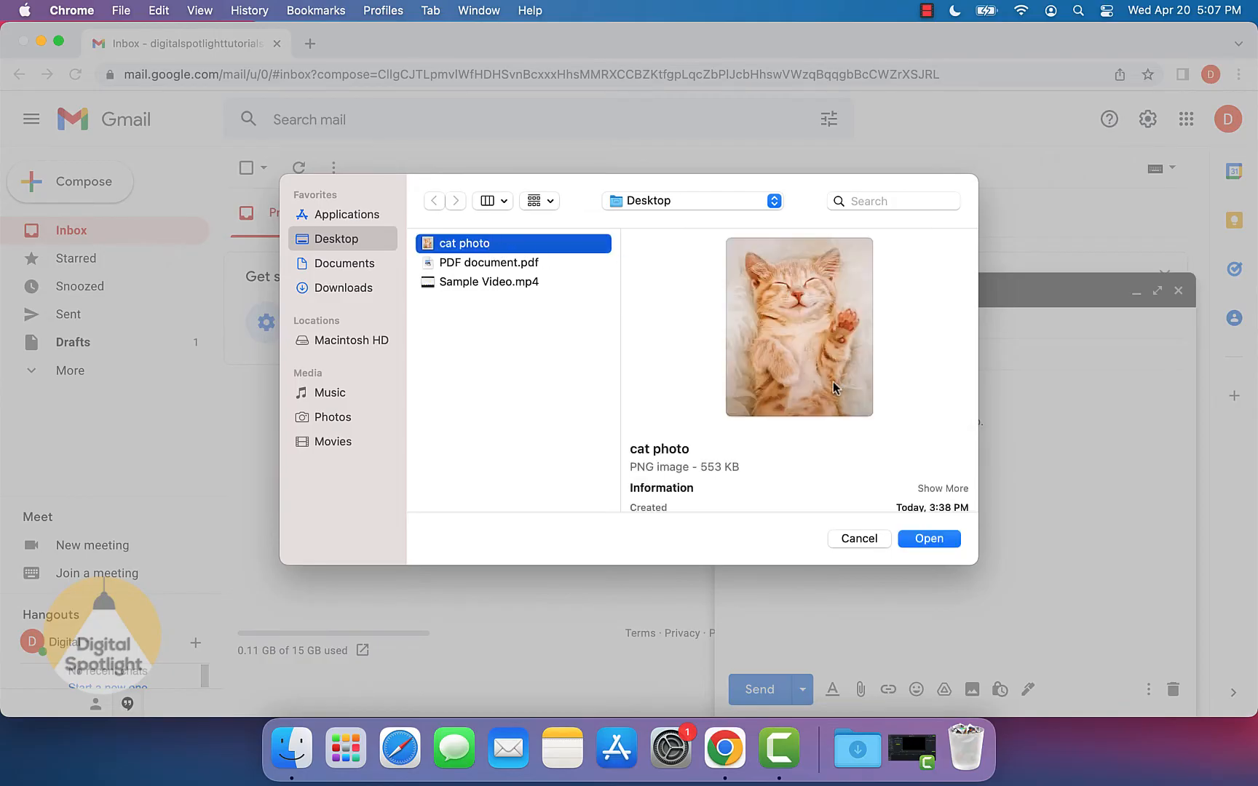
left_click(929, 539)
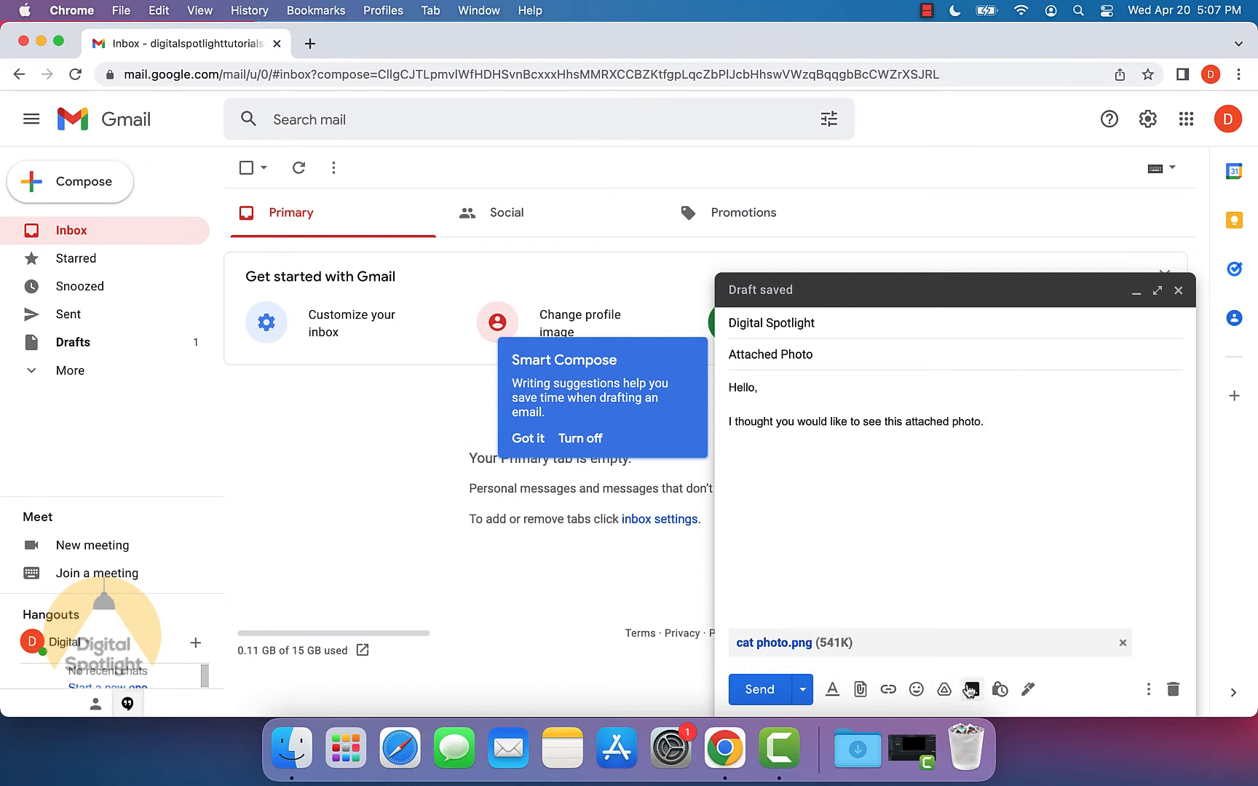
mouse_move(971, 689)
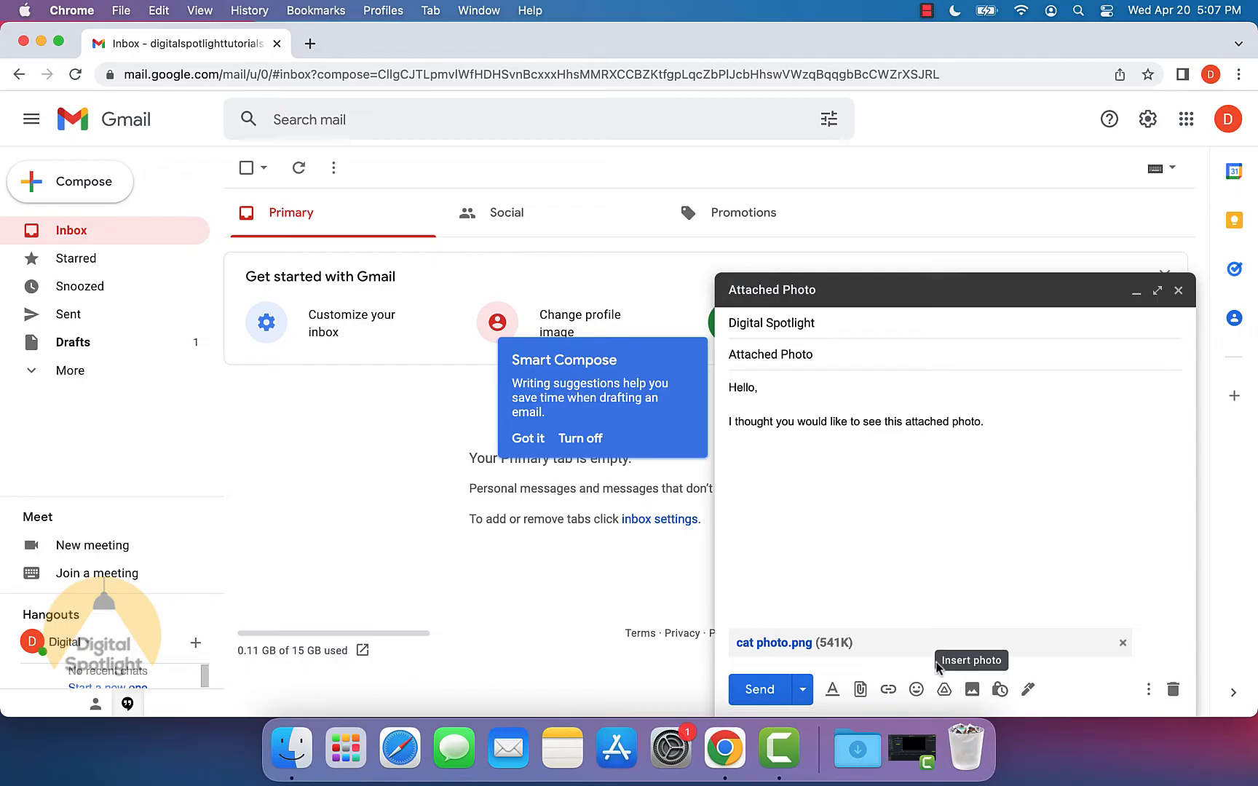
mouse_move(993, 588)
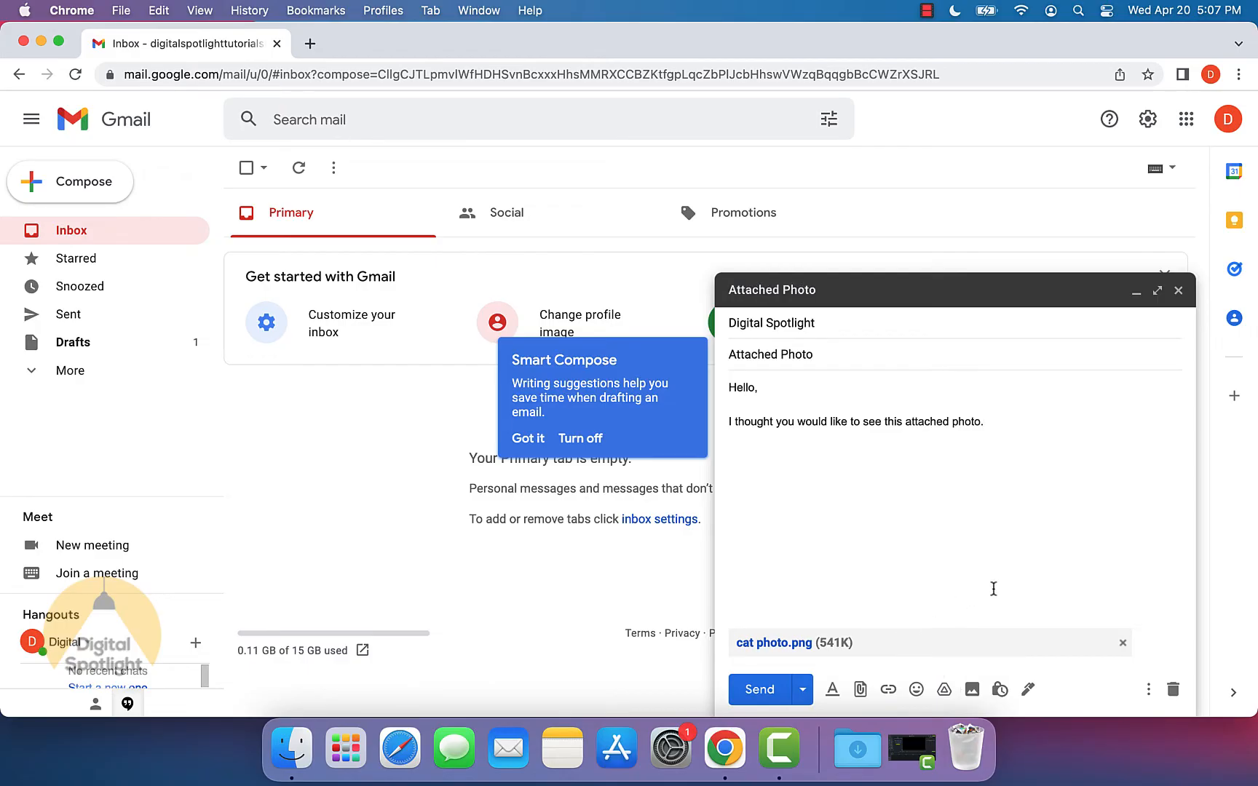
mouse_move(1105, 659)
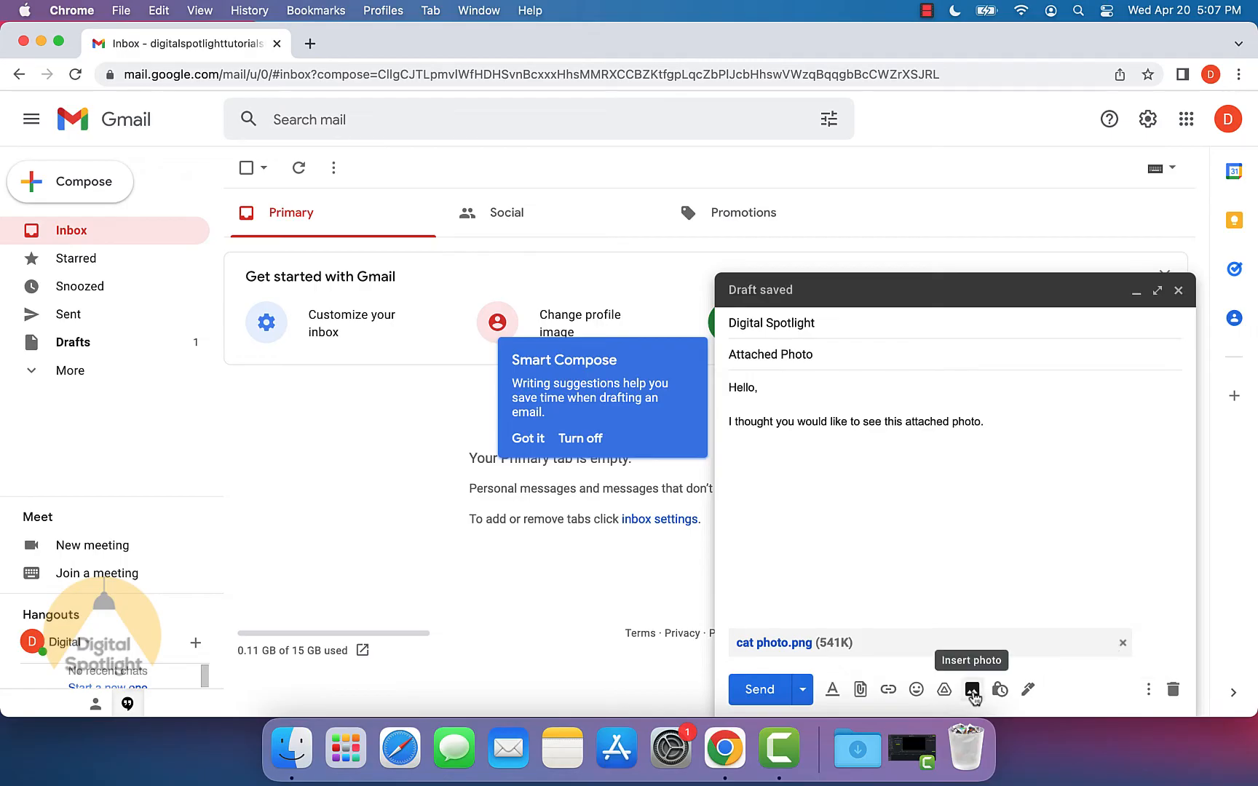
Insert the cat photo from the Desktop inline into the message body via Upload
left_click(971, 689)
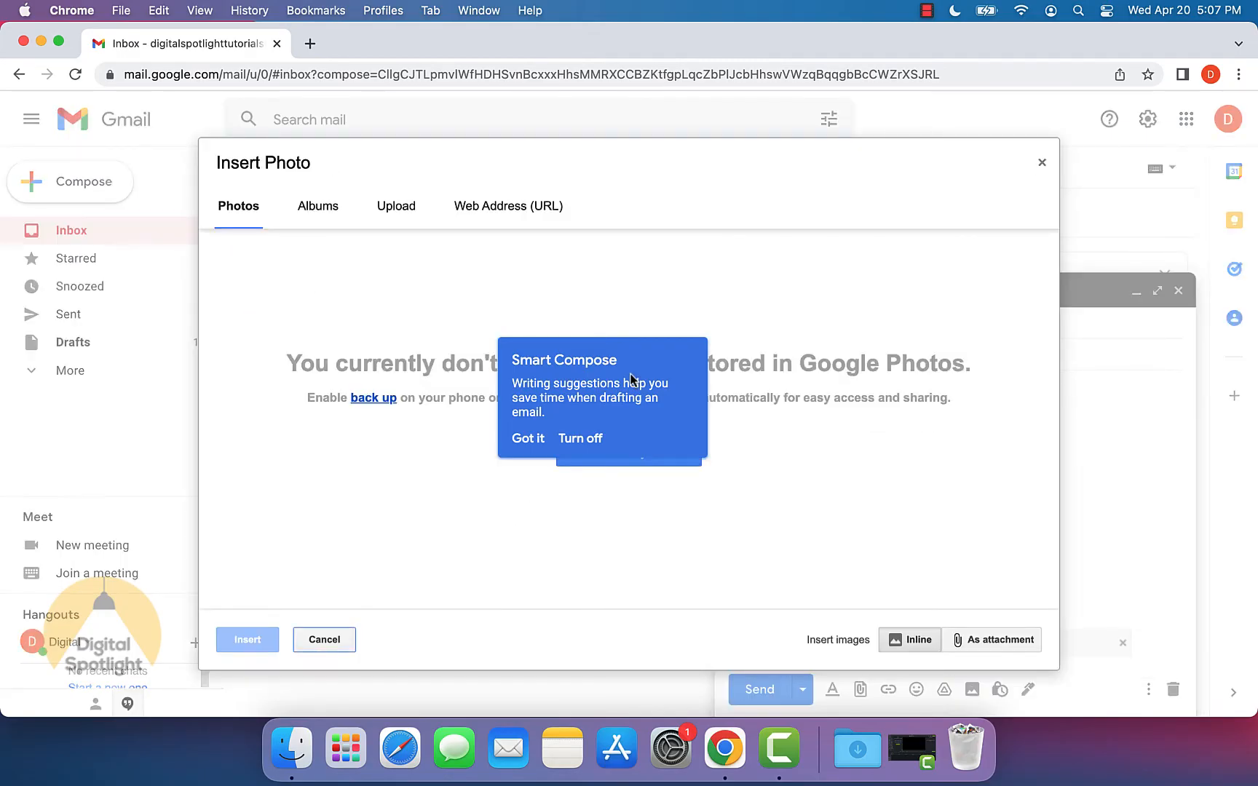
mouse_move(727, 526)
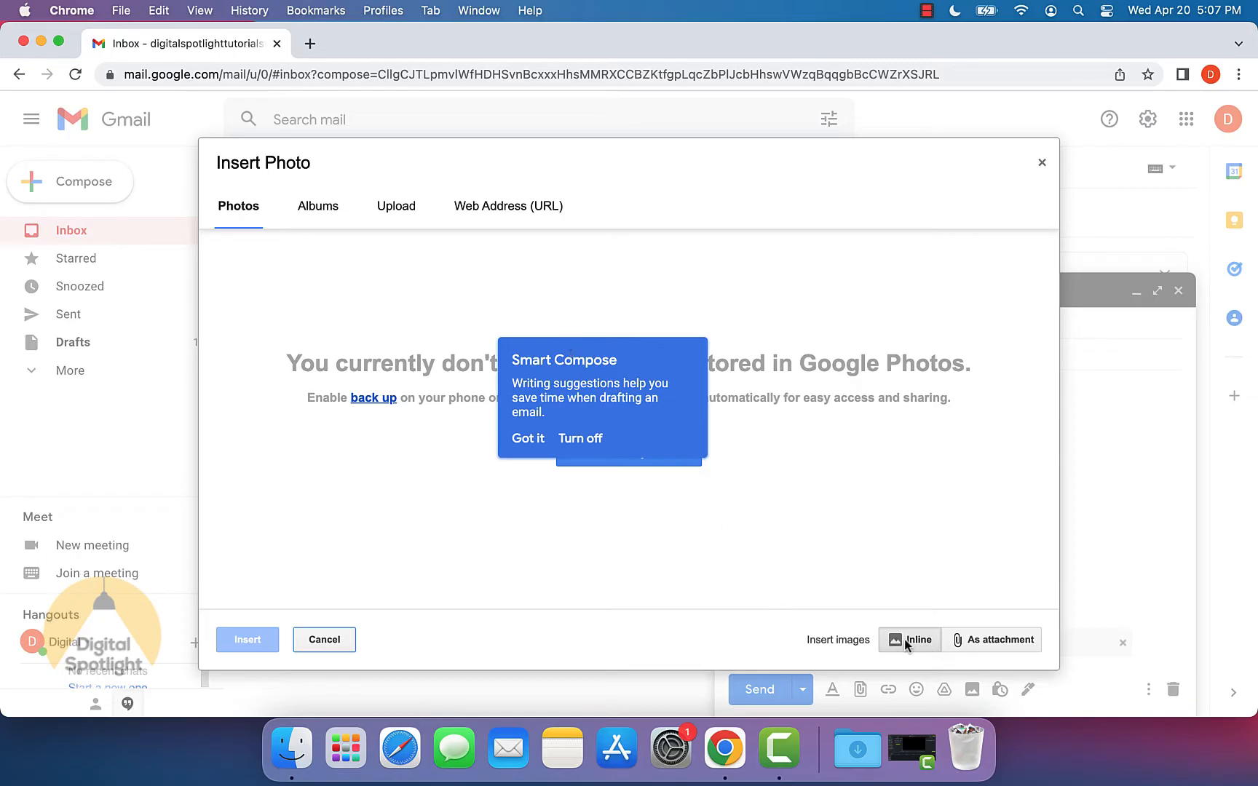
mouse_move(845, 586)
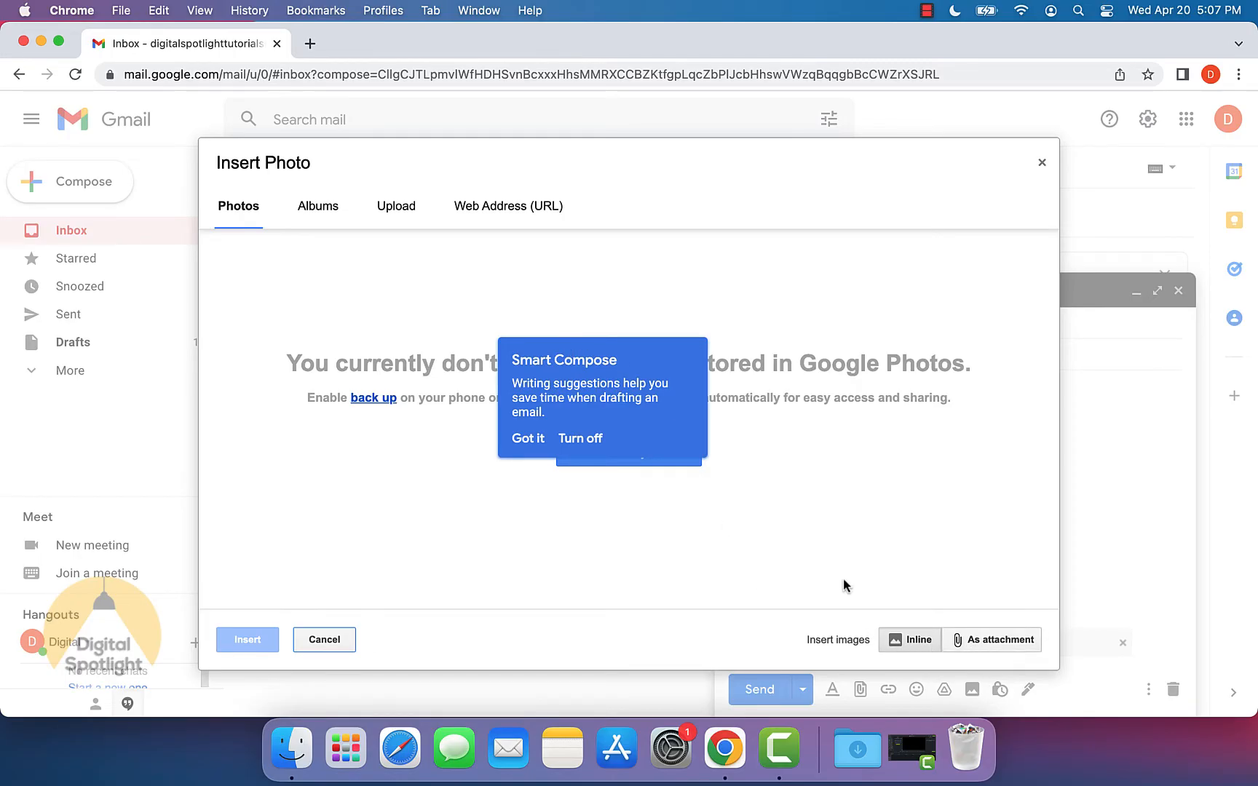
left_click(527, 438)
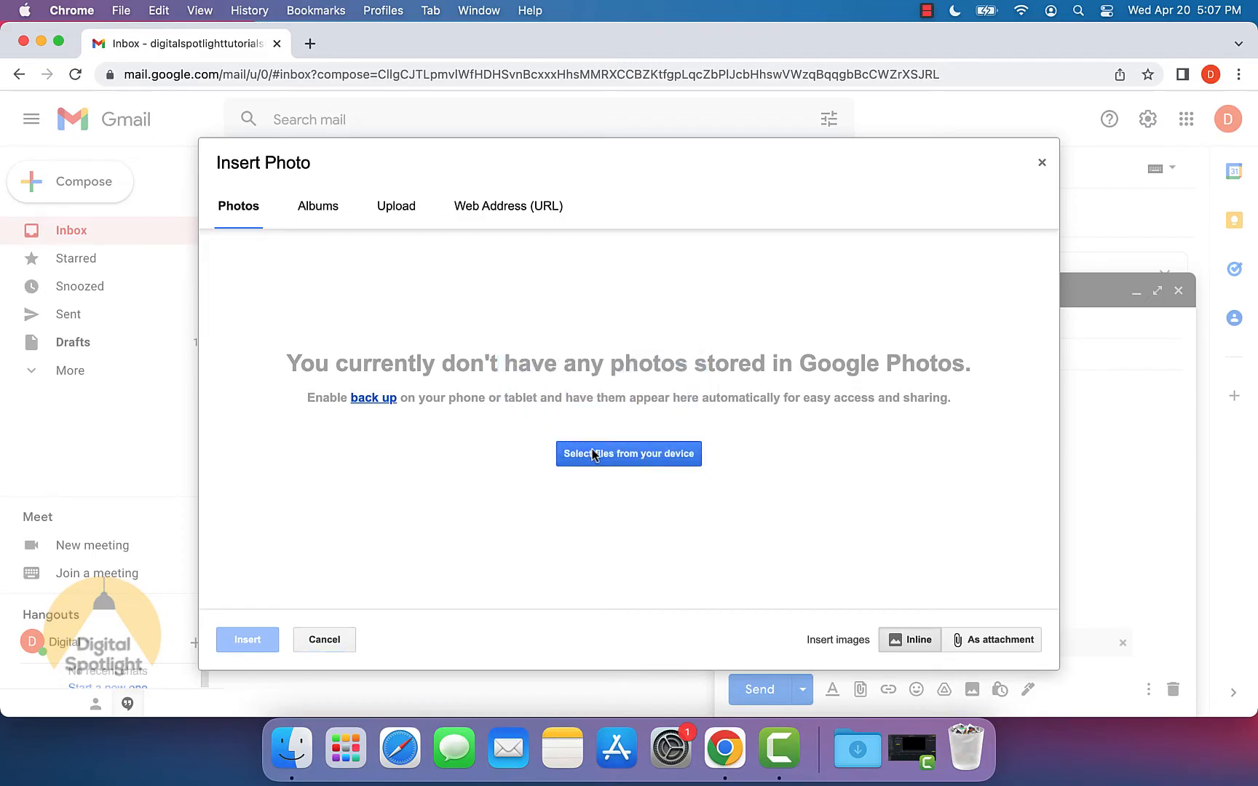
mouse_move(636, 470)
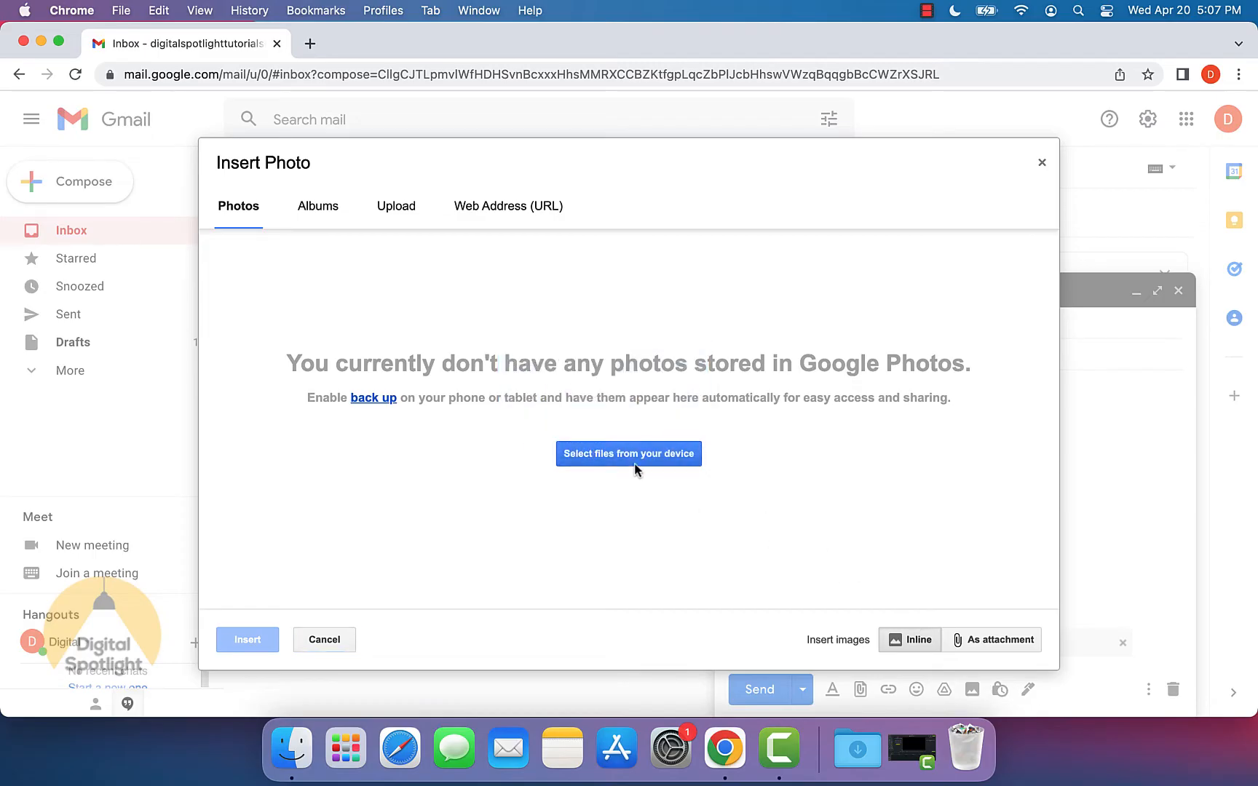
left_click(395, 206)
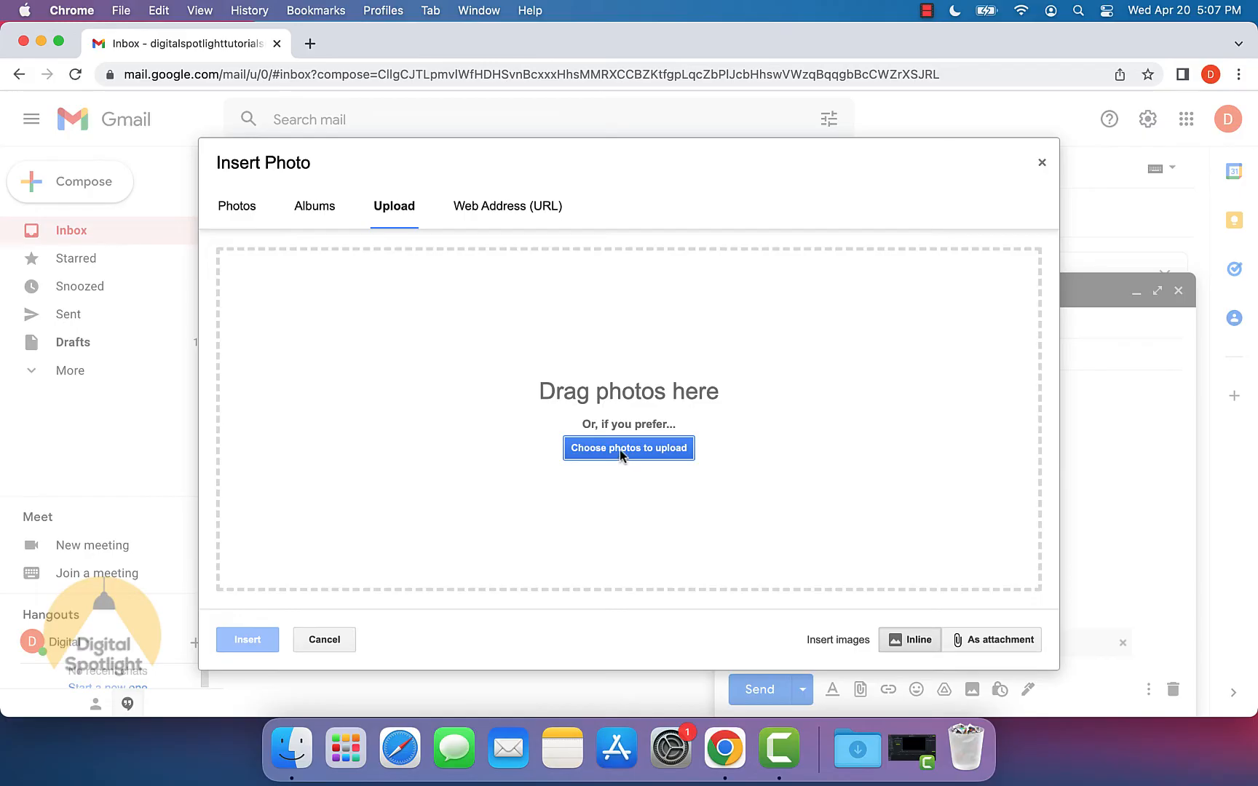
mouse_move(648, 409)
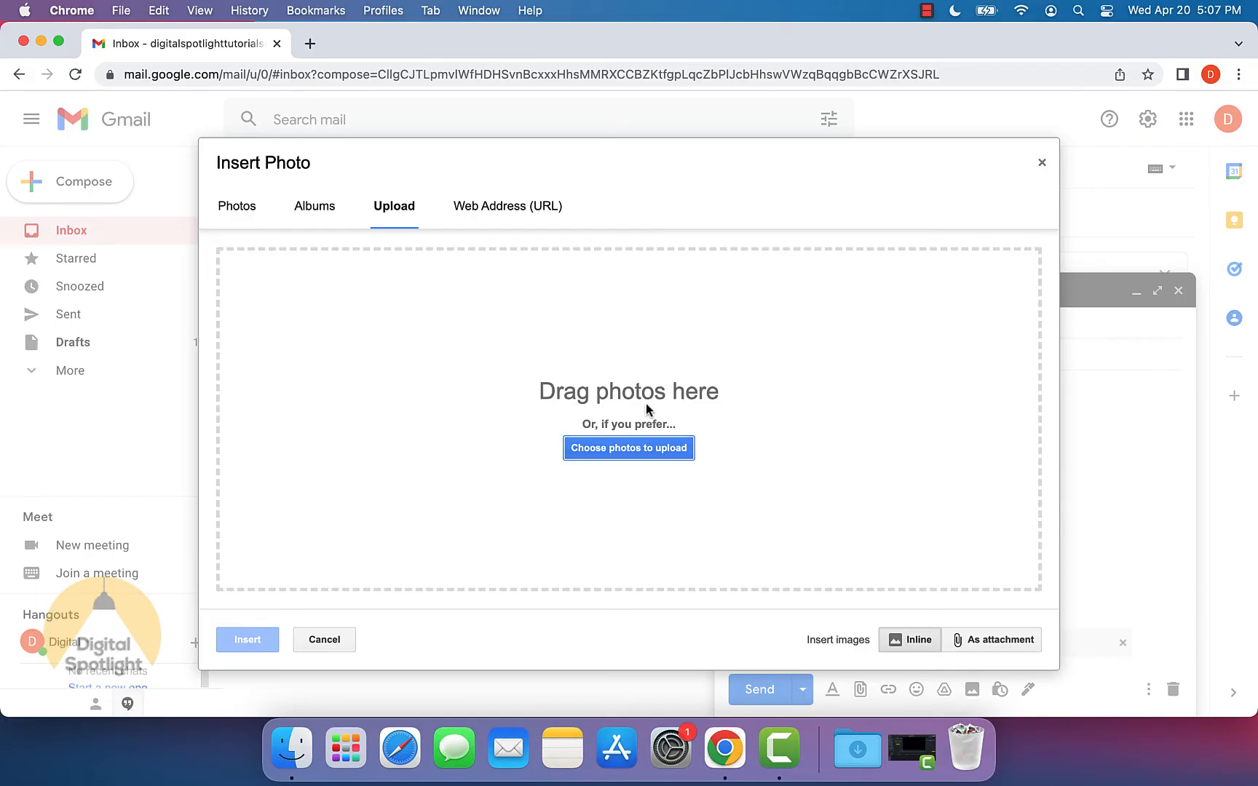
left_click(629, 447)
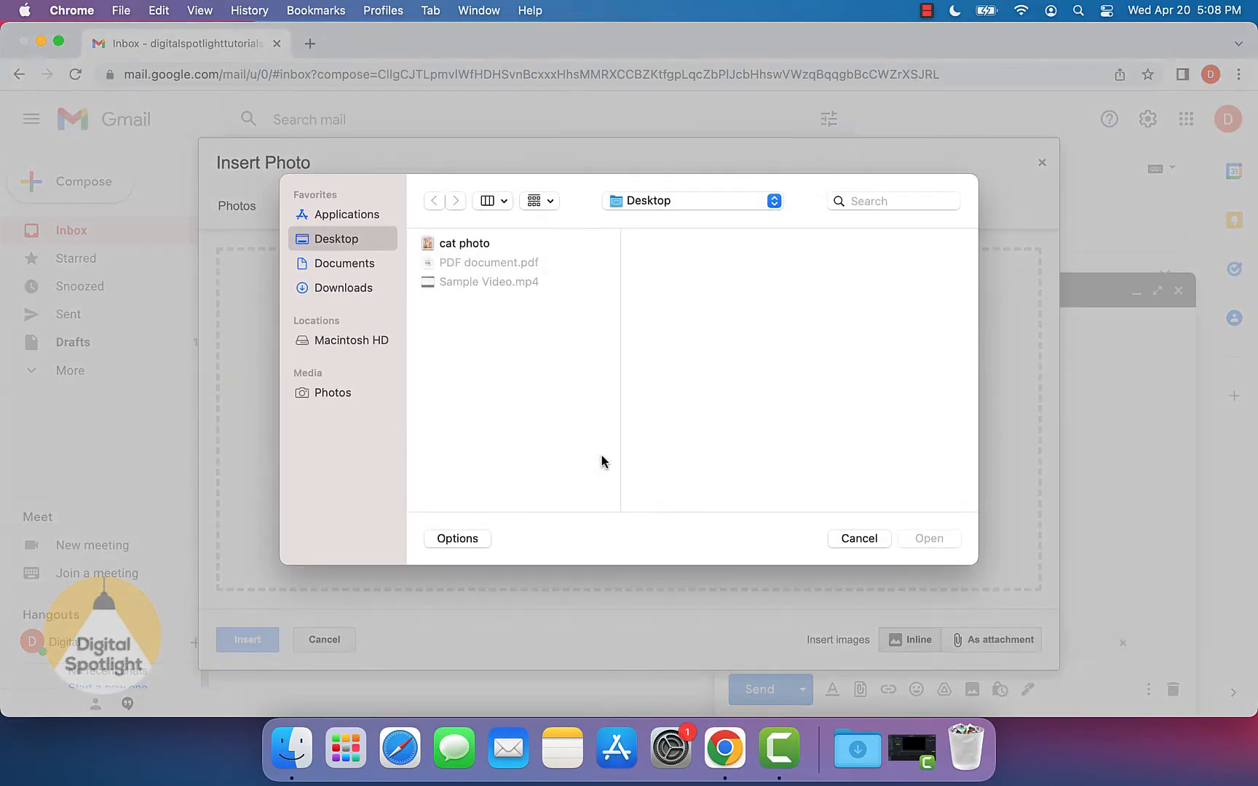
mouse_move(462, 297)
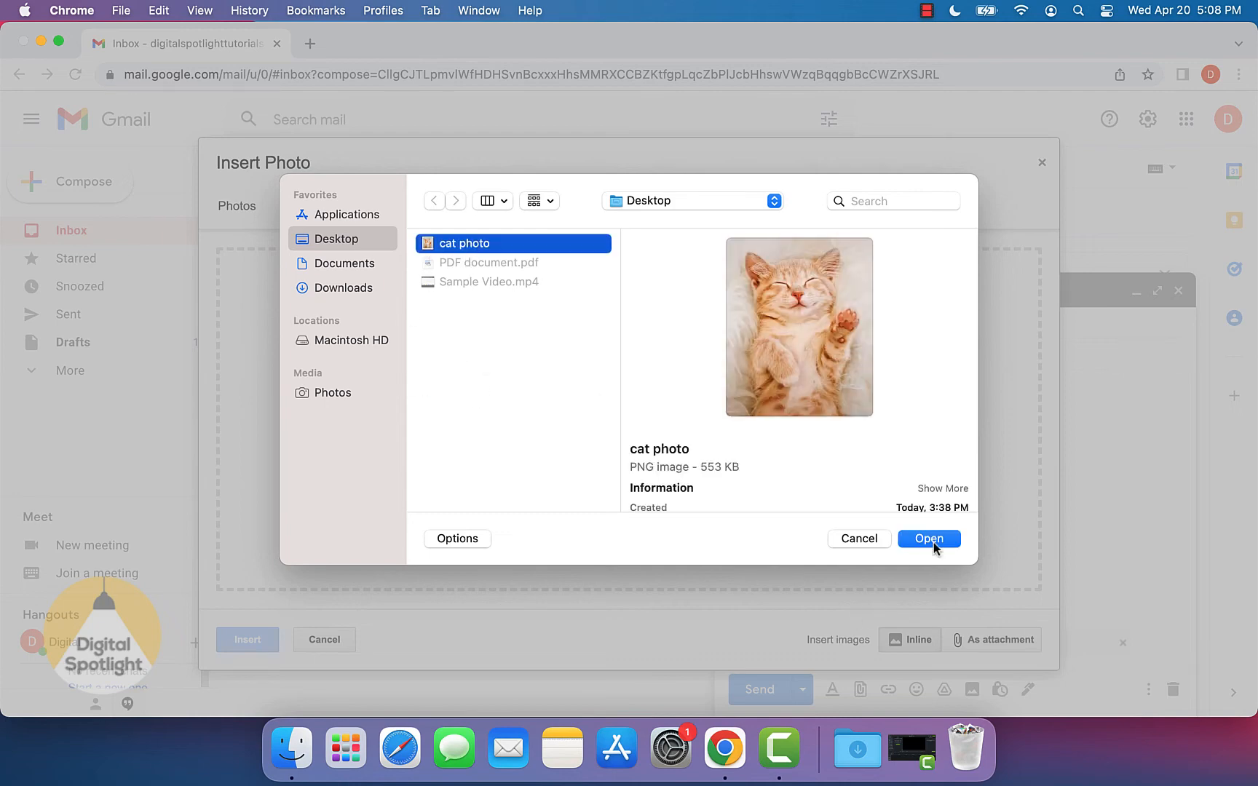
left_click(929, 539)
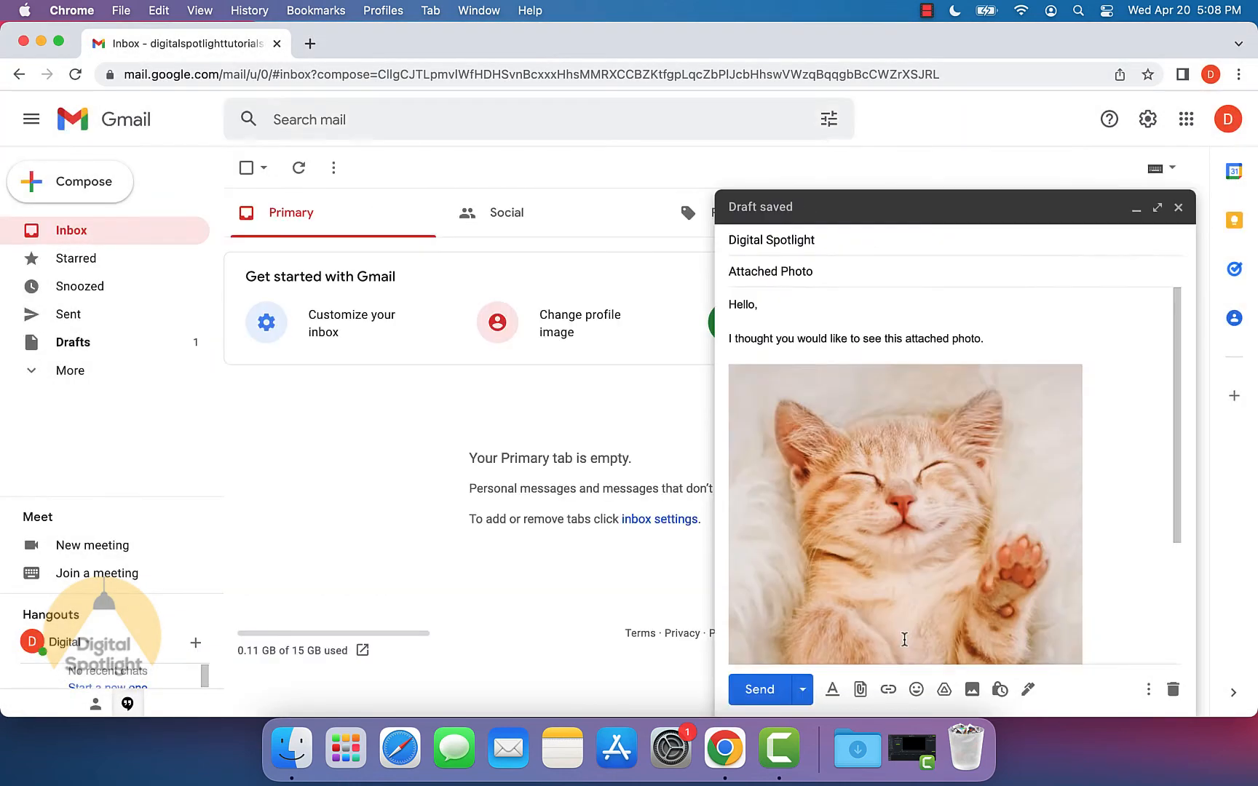
Remove the separate cat photo.png attachment chip, keeping only the inline photo
left_click(904, 514)
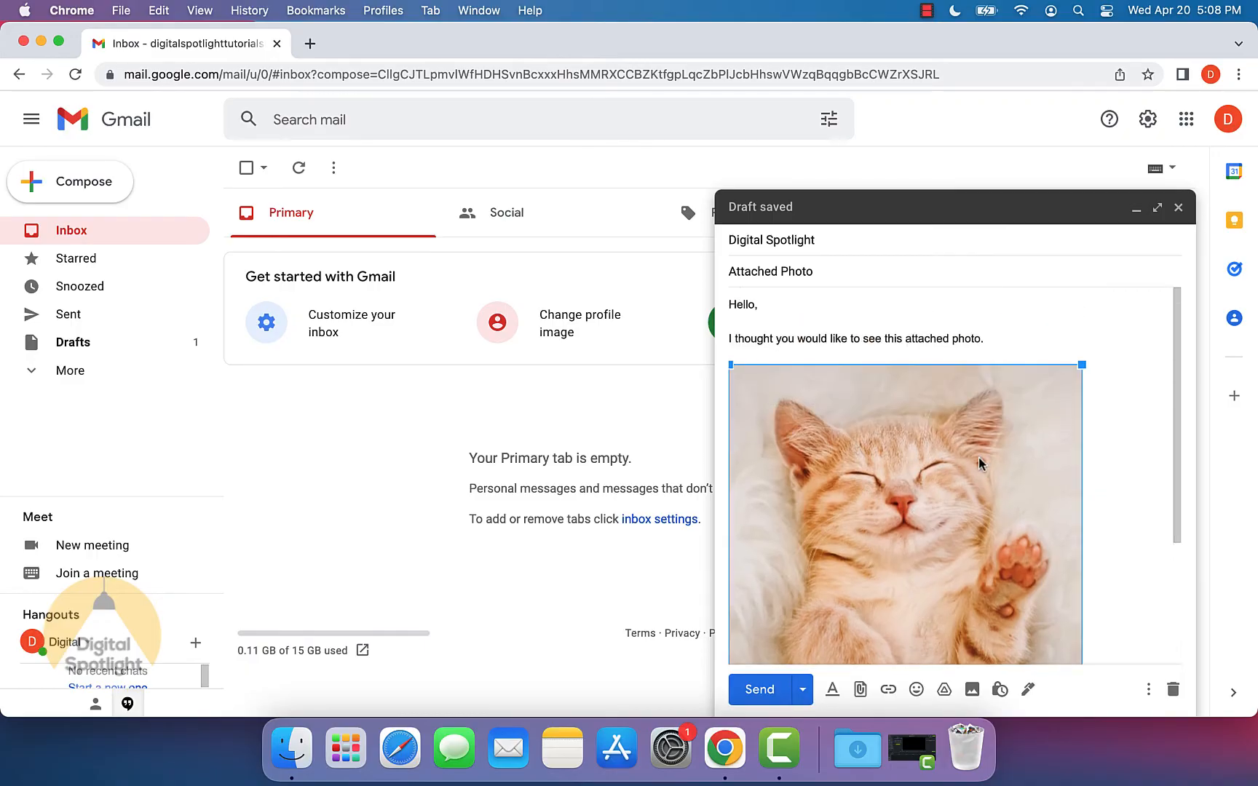
scroll("down", 3)
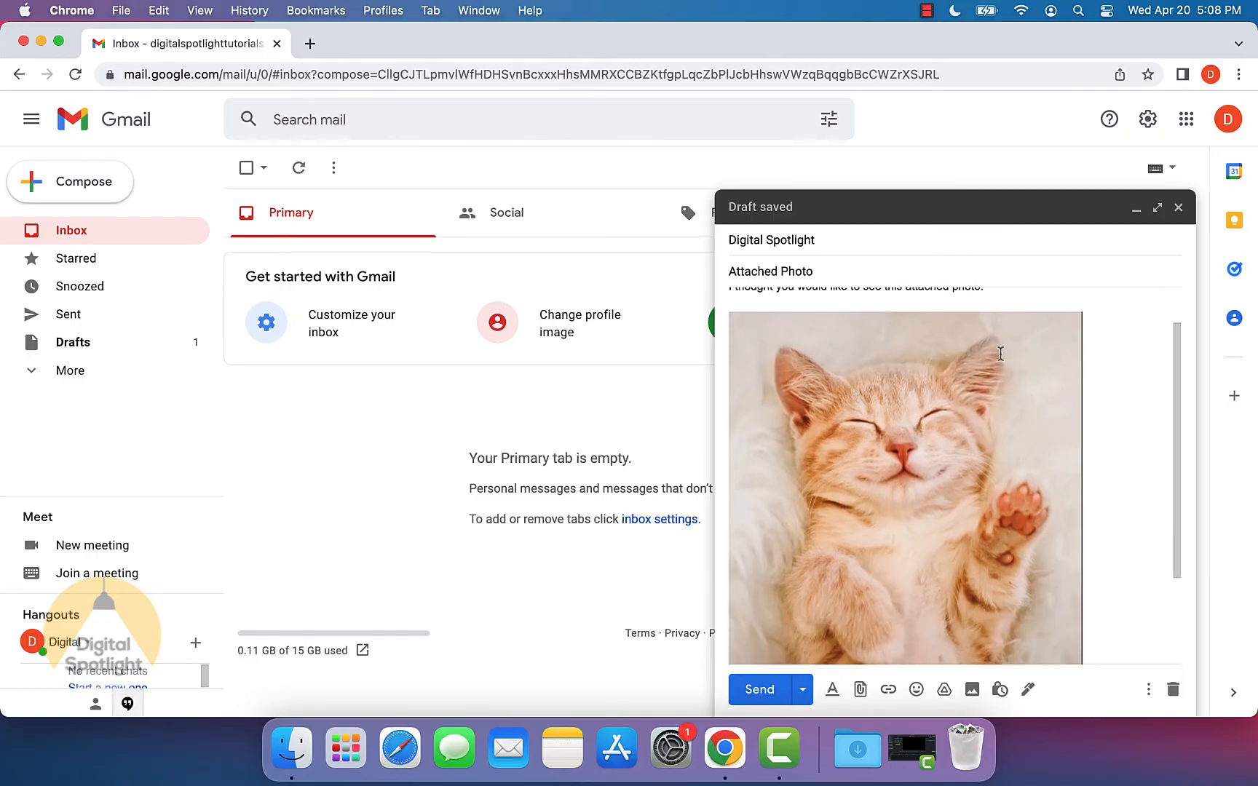
scroll("down", 3)
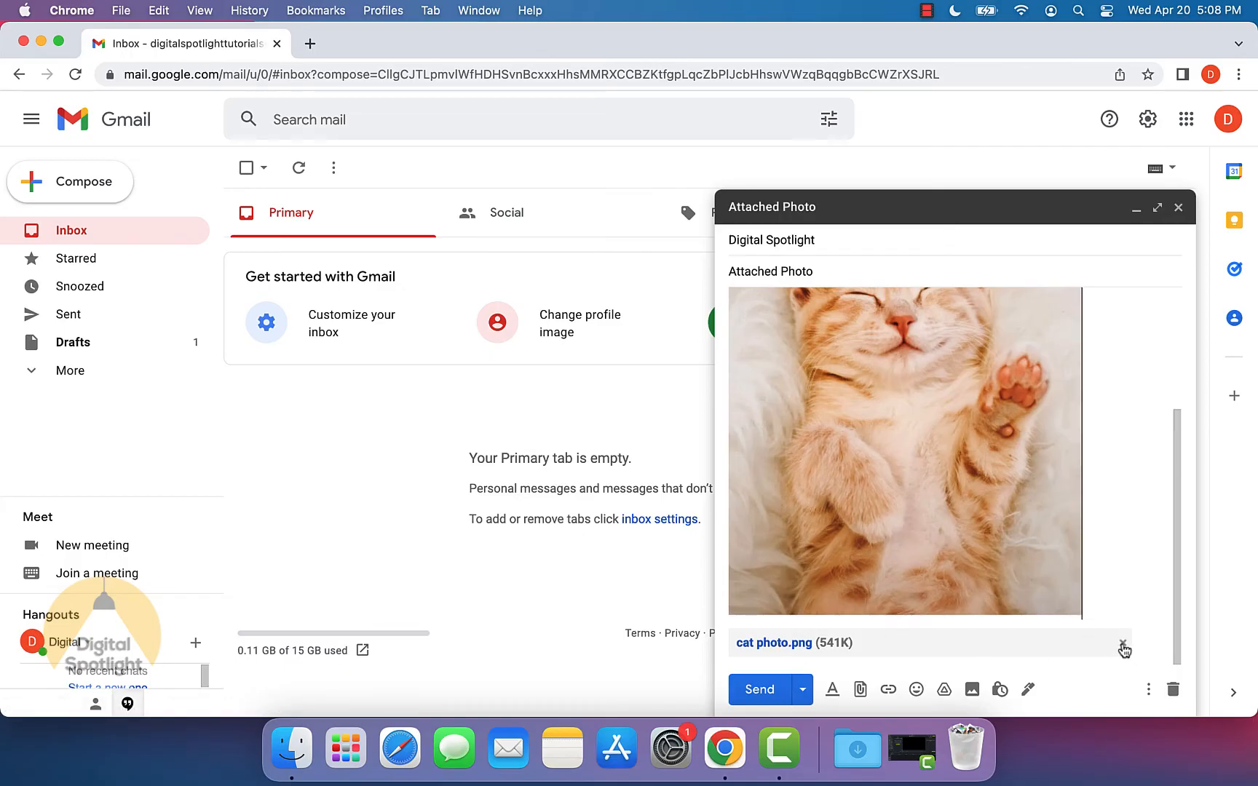
left_click(1123, 649)
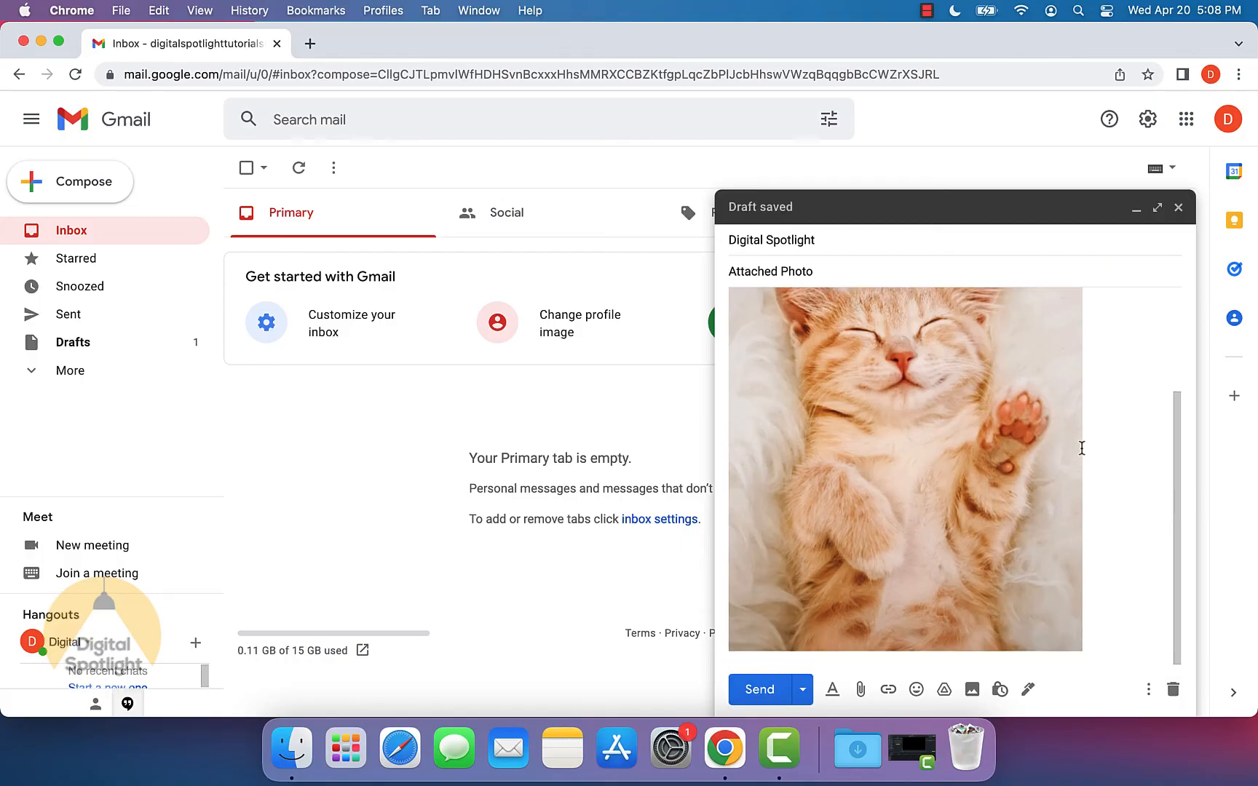
scroll("down", 3)
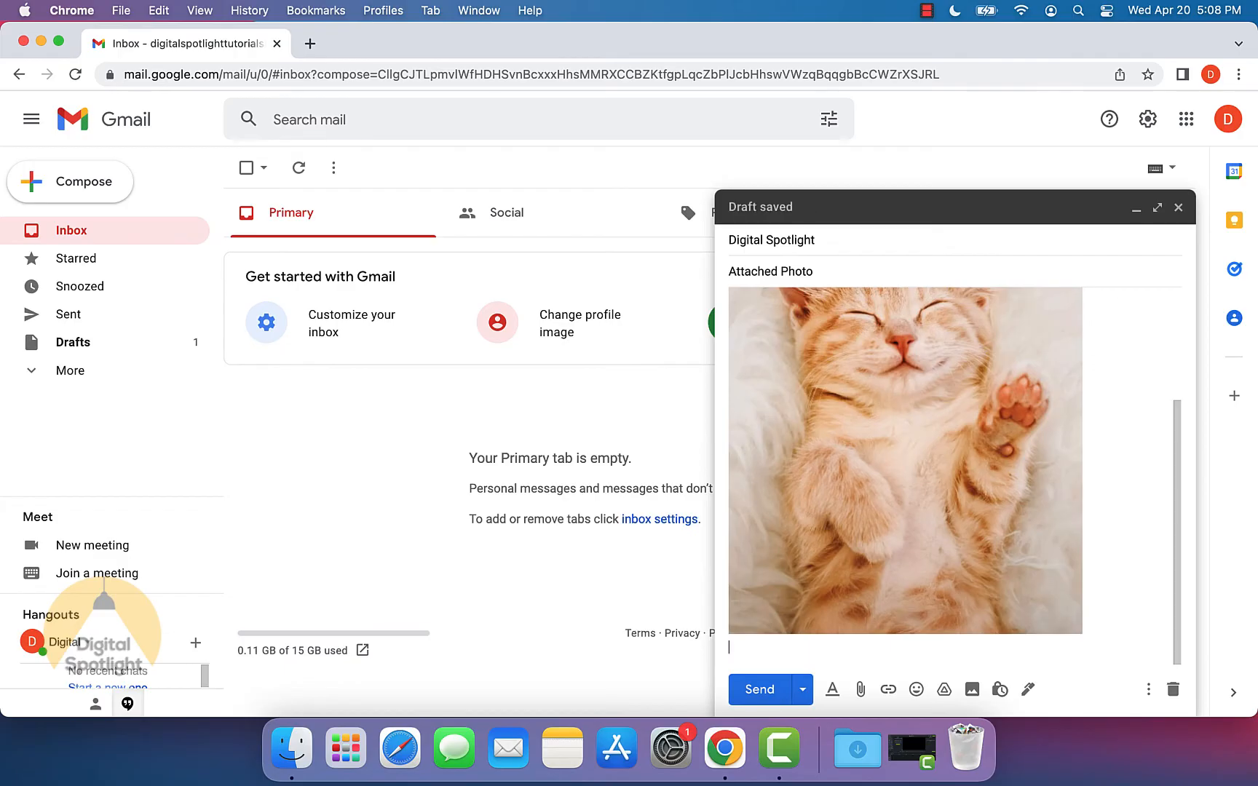
Write the caption 'Let me know if you liked the photo of this cat above ^' below the photo
type("Let me")
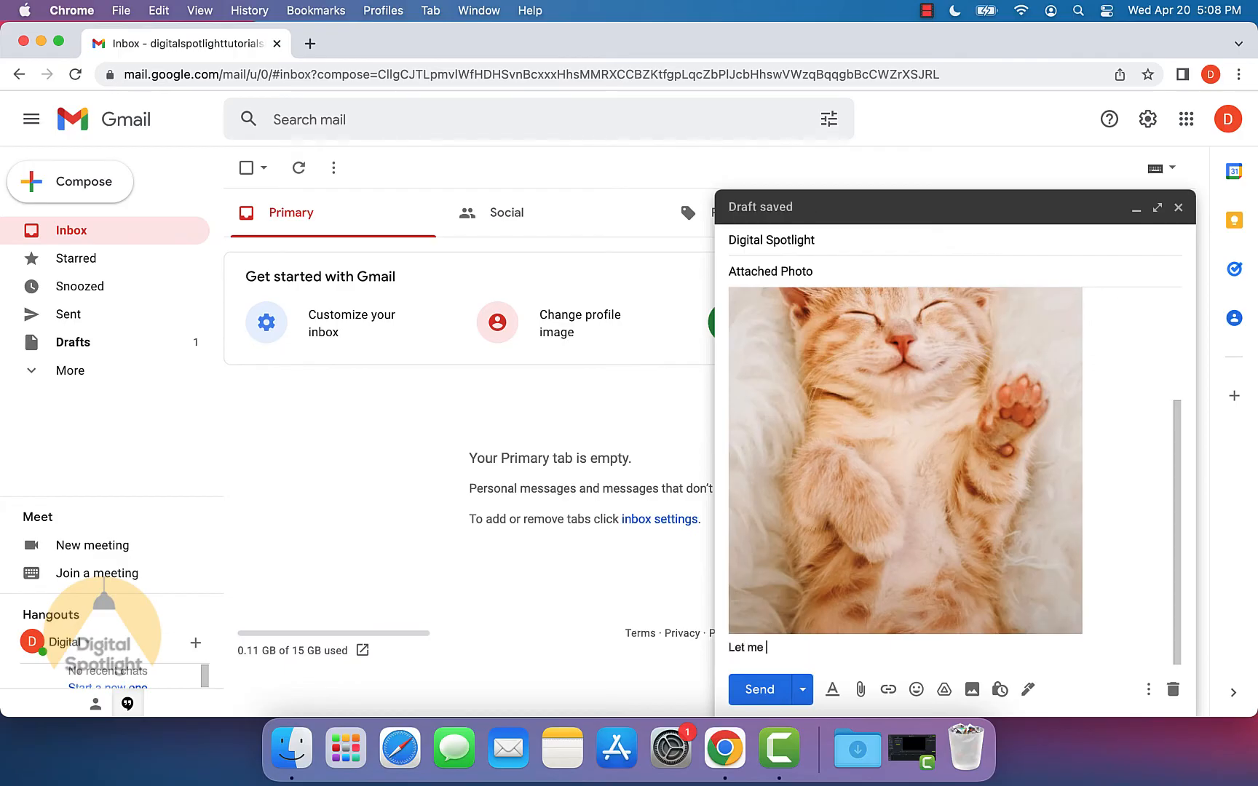
type("know if you liked")
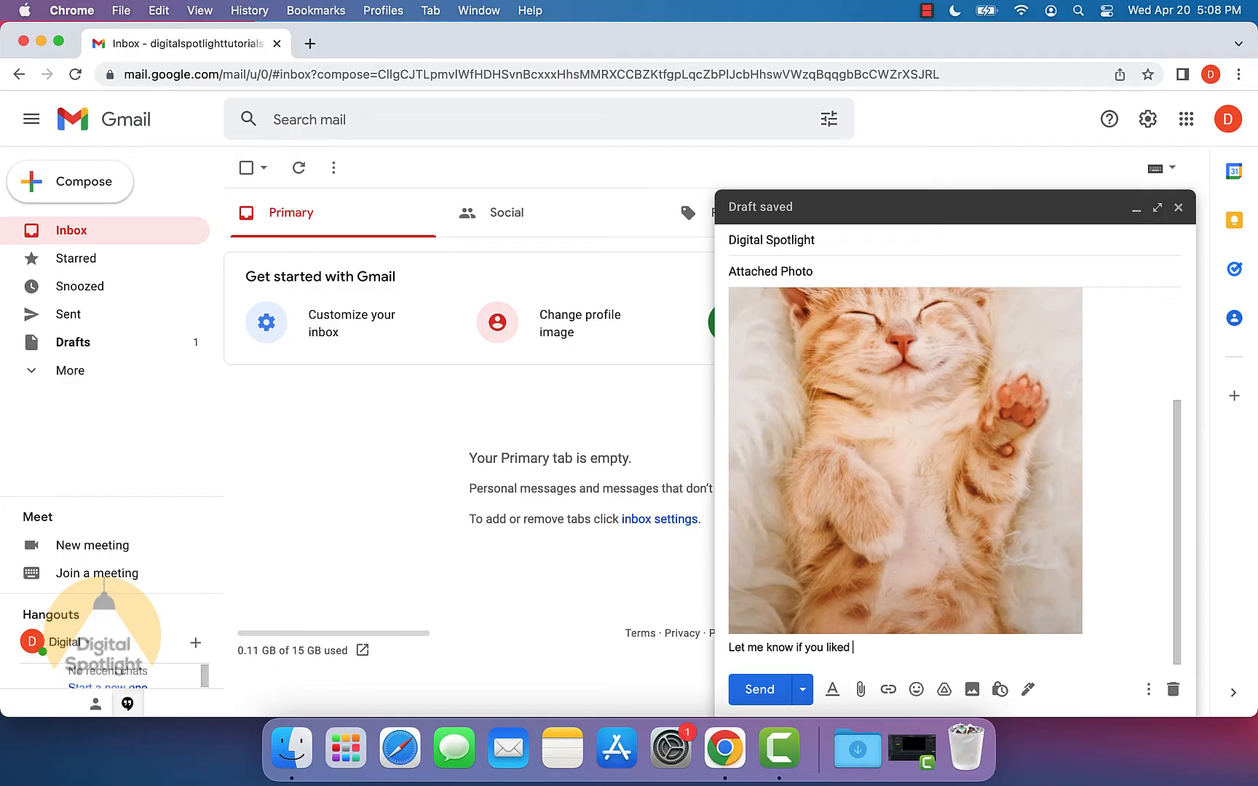
type("the photo of this cat ab")
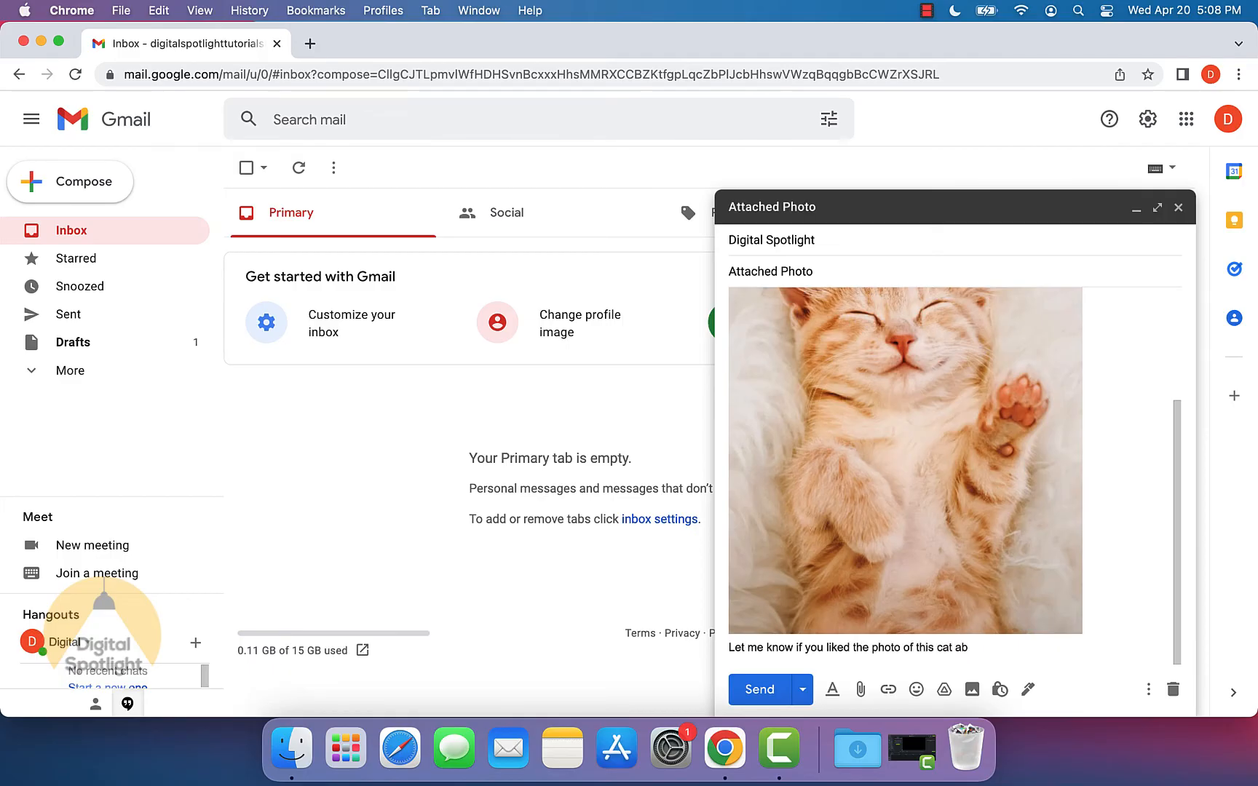
type("ove")
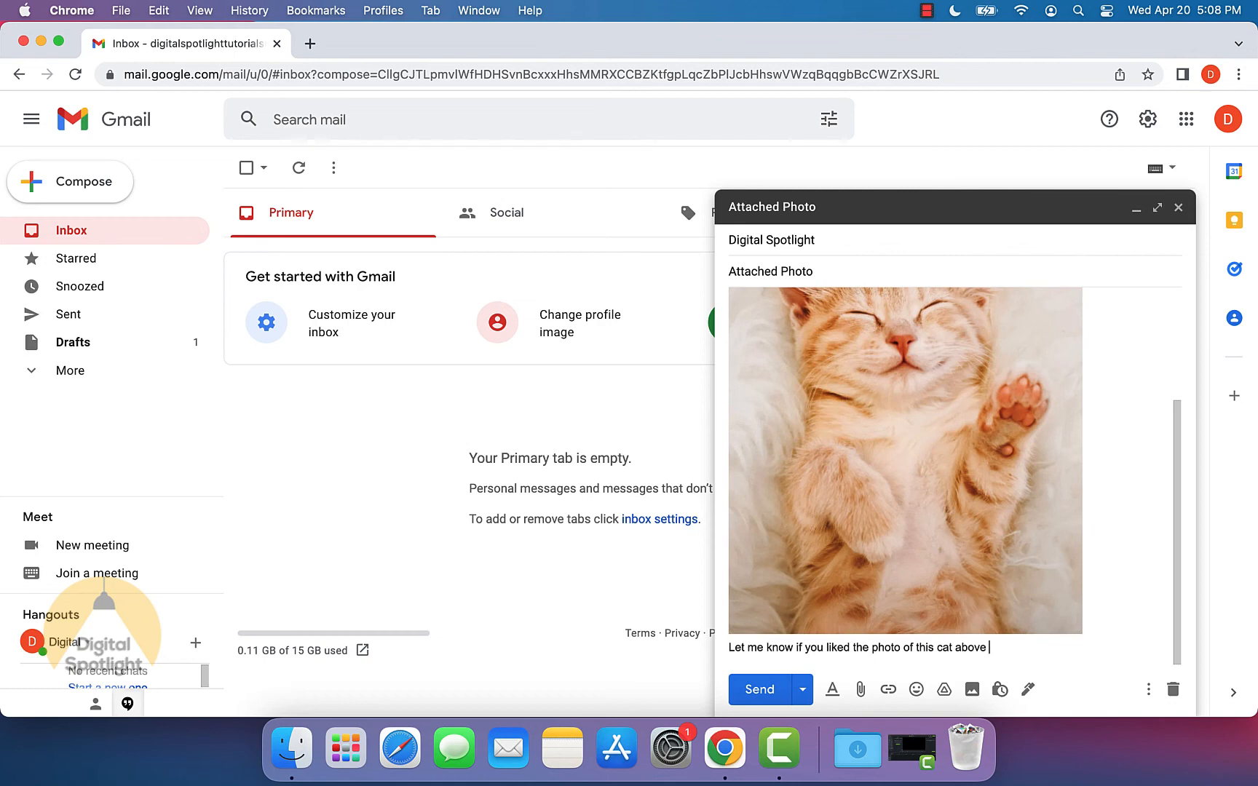
type("^")
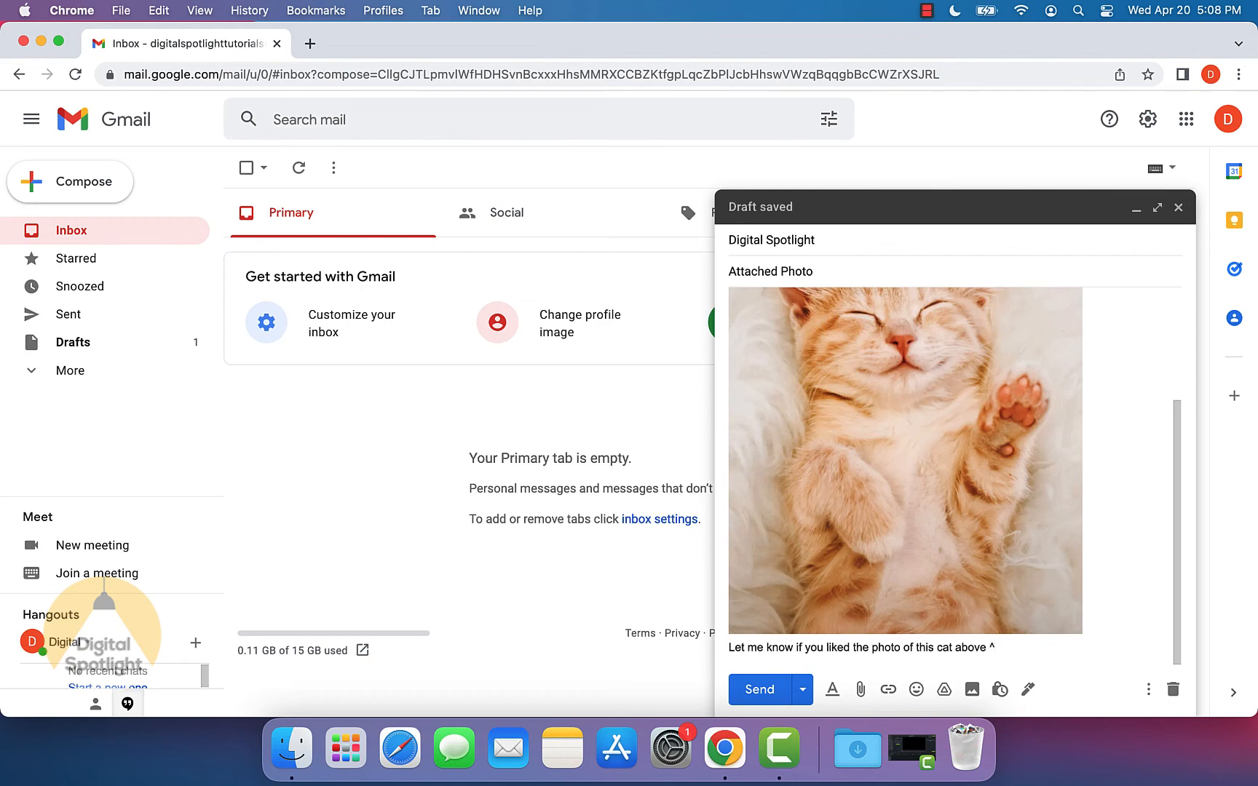
mouse_move(934, 635)
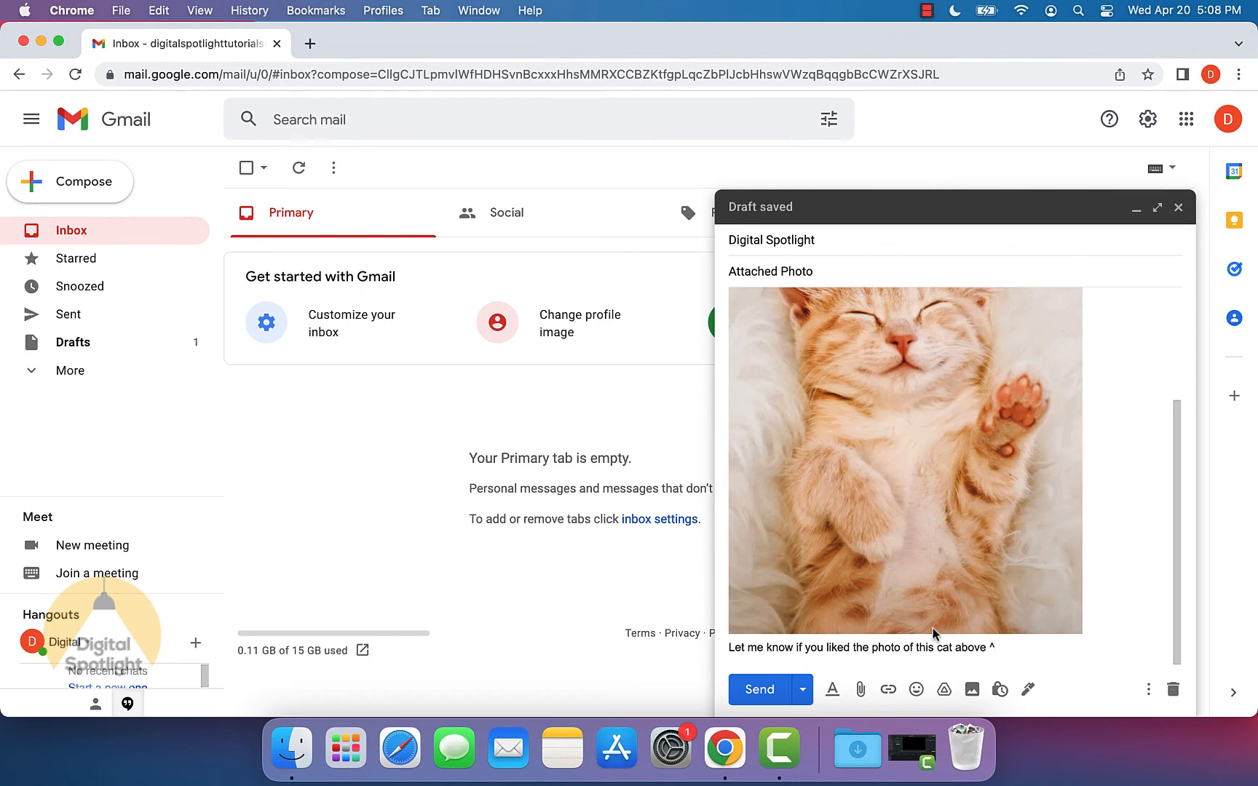
Send the email and scroll through the opened 'Attached Photo' message in the inbox
left_click(757, 689)
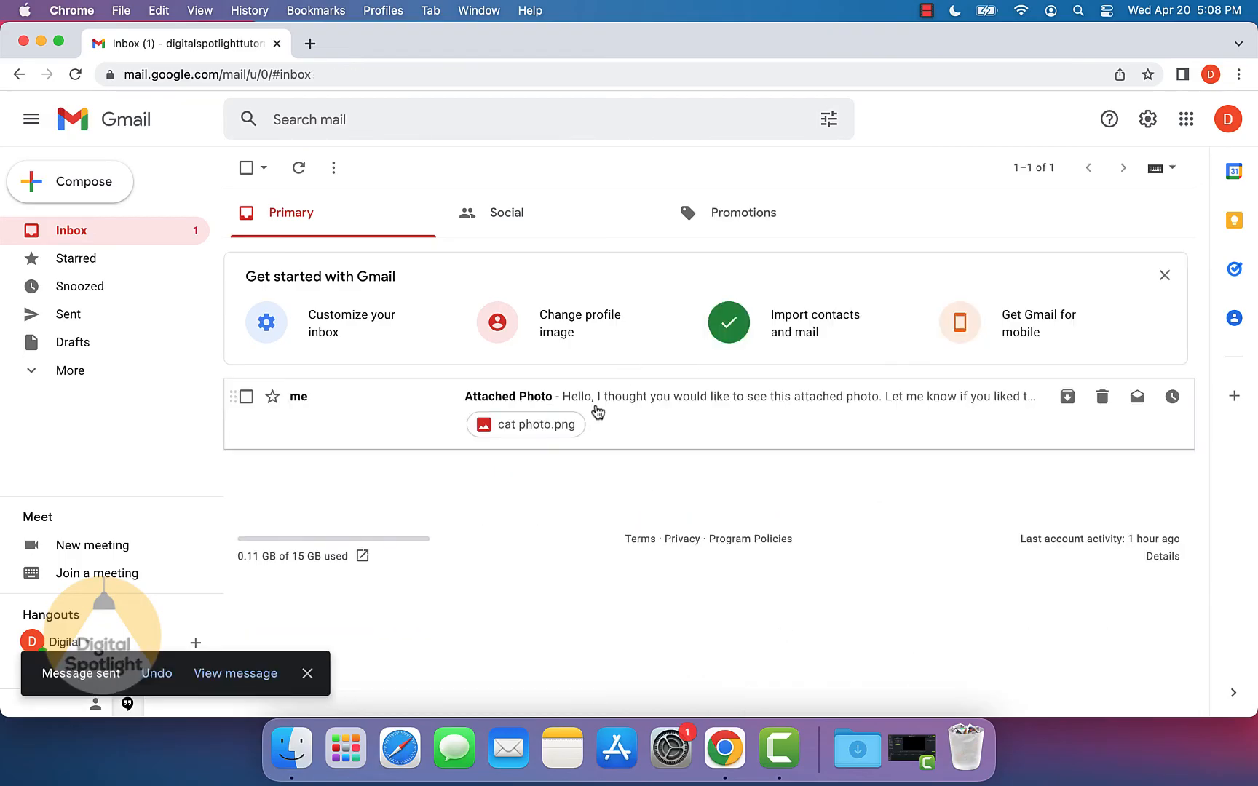
mouse_move(633, 412)
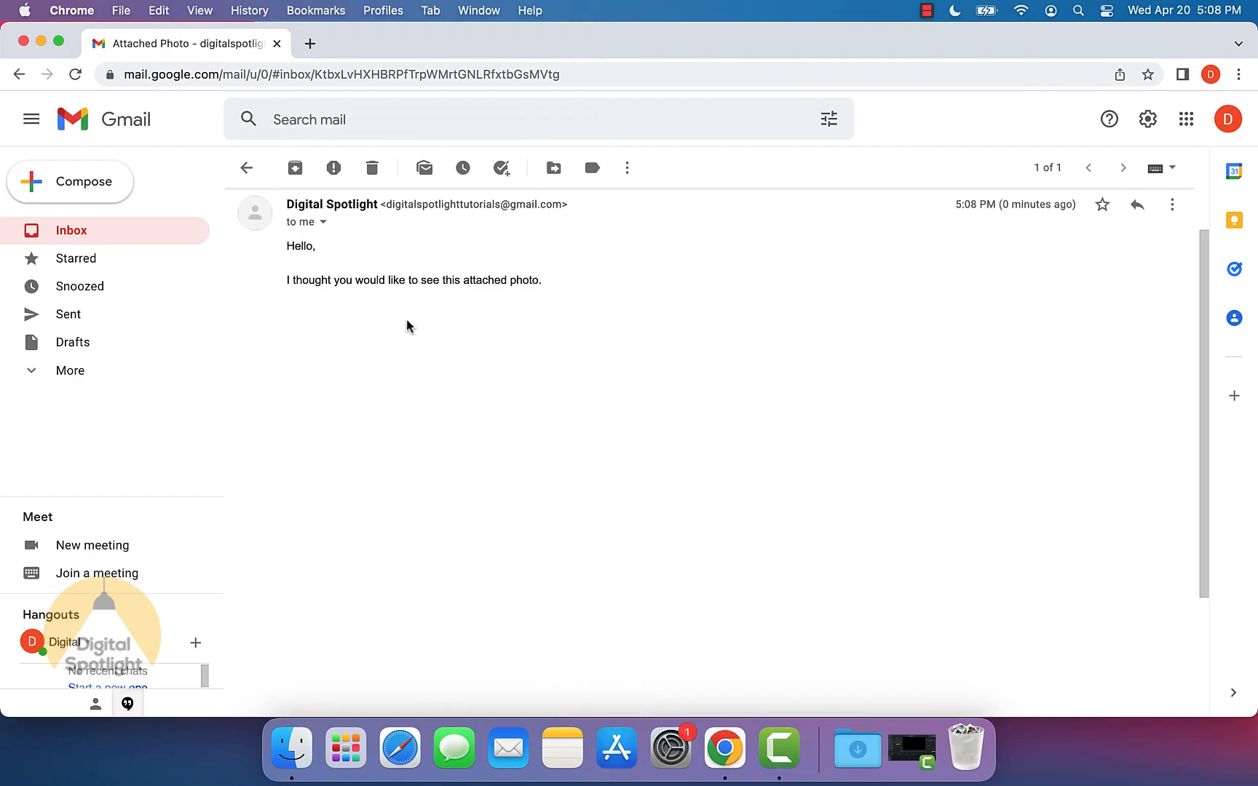
scroll("down", 3)
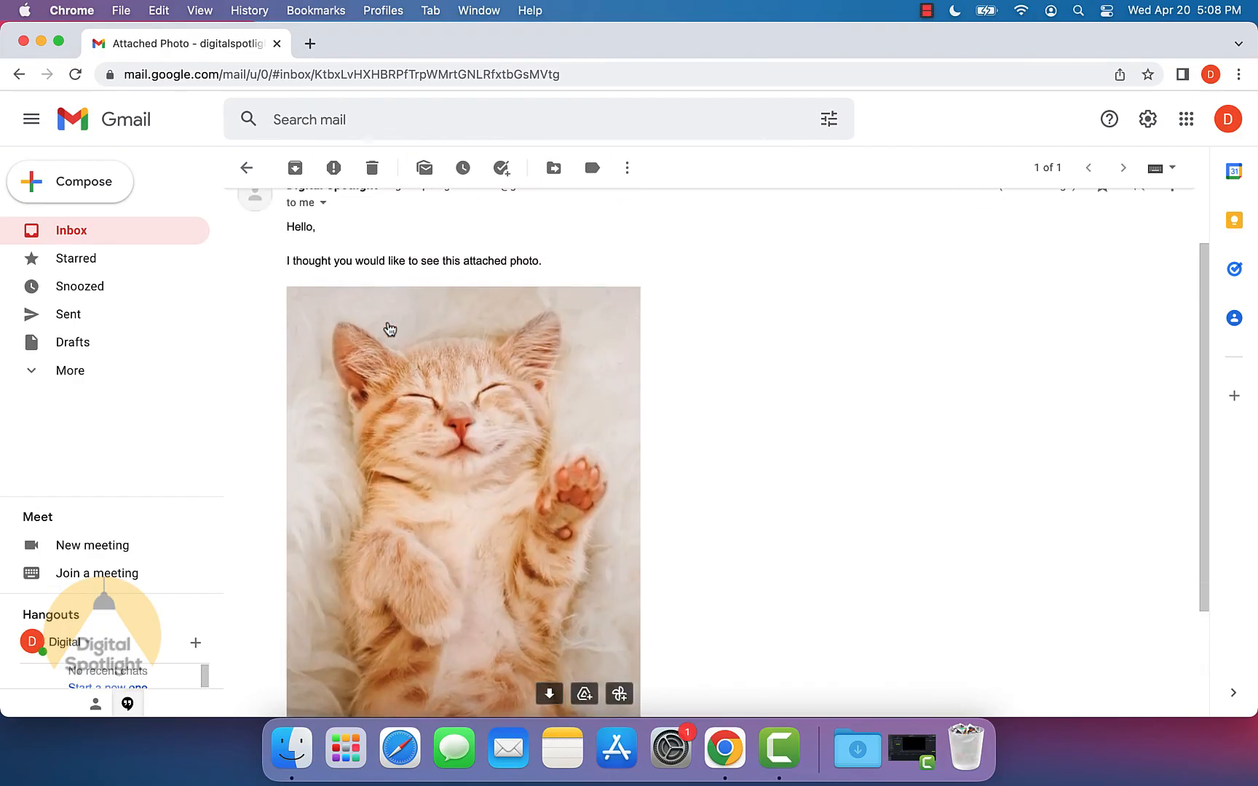
scroll("down", 3)
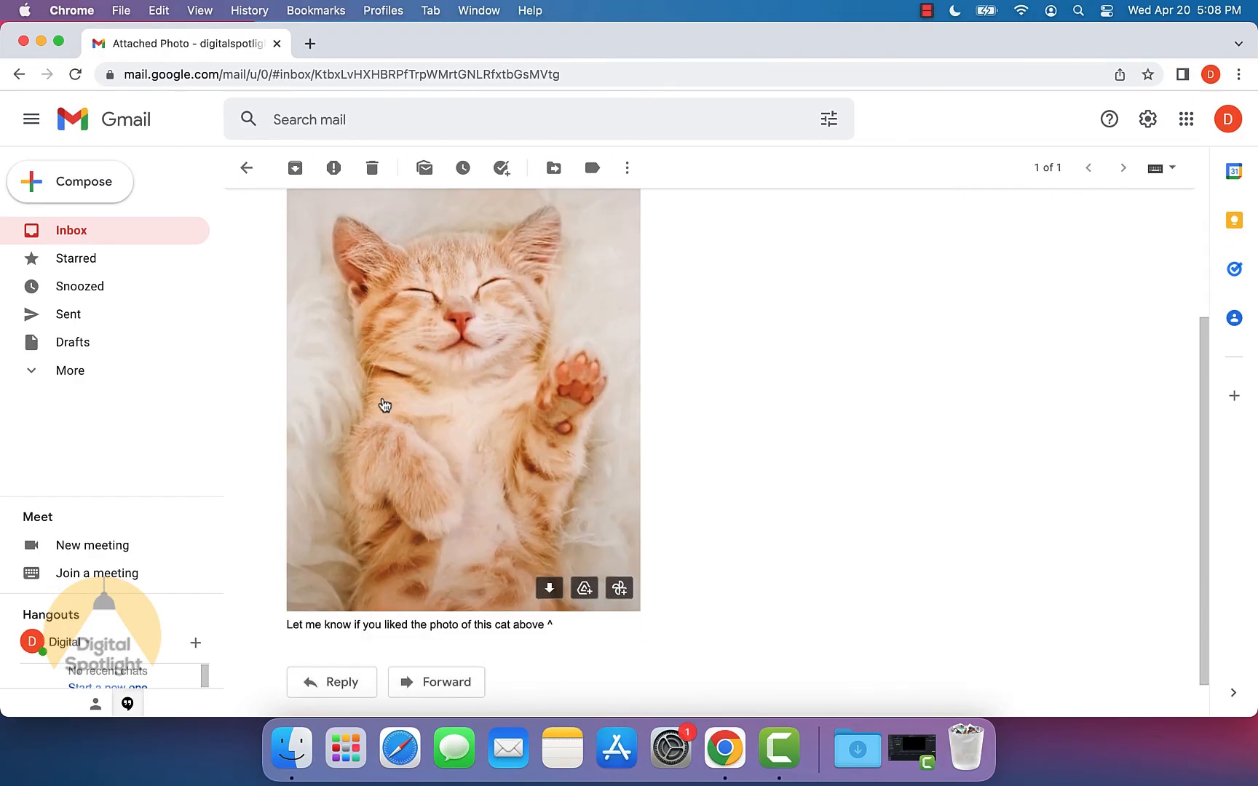
mouse_move(431, 371)
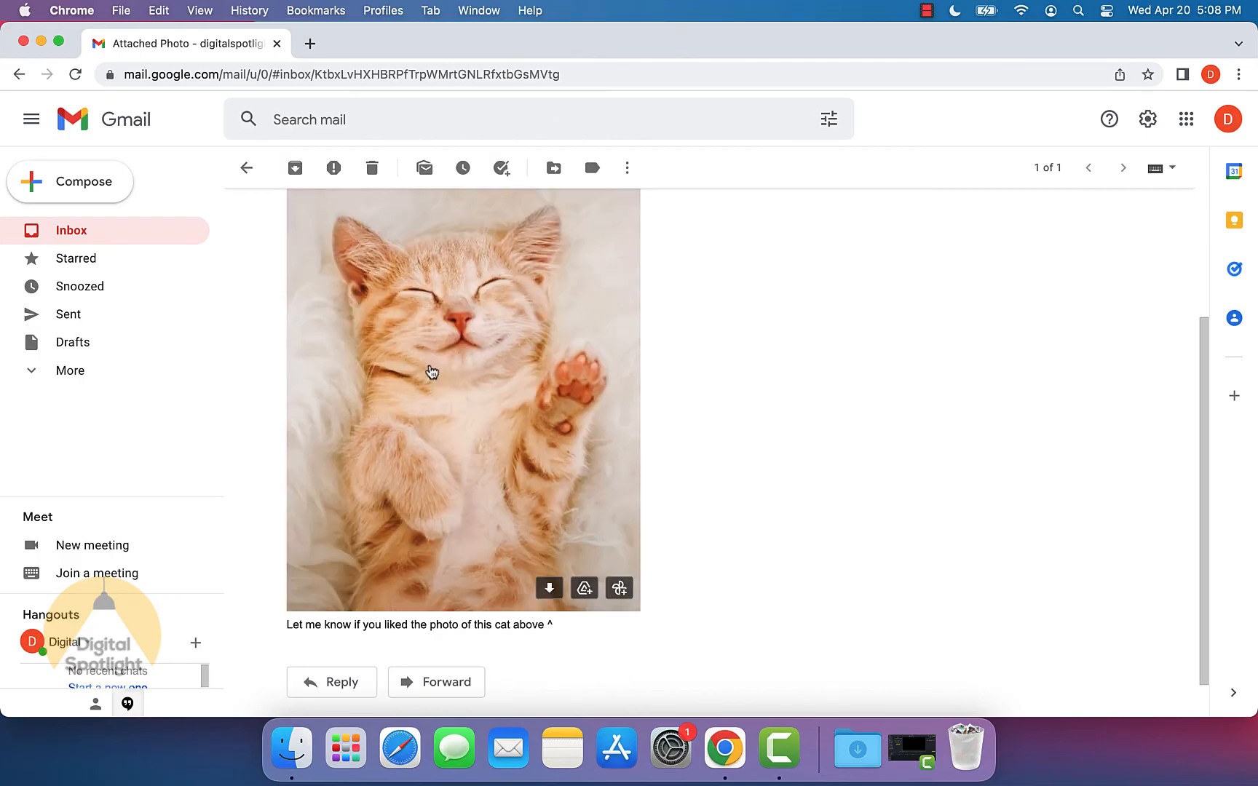
scroll("up", 3)
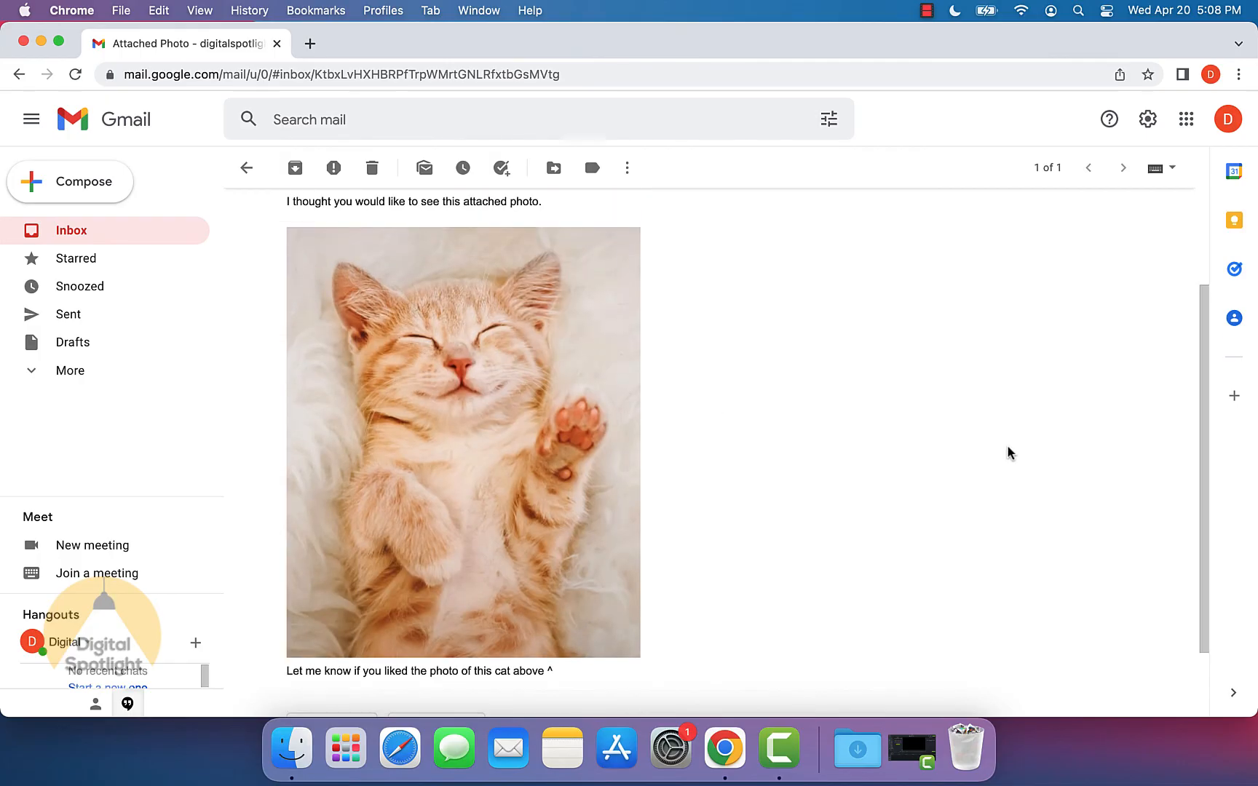